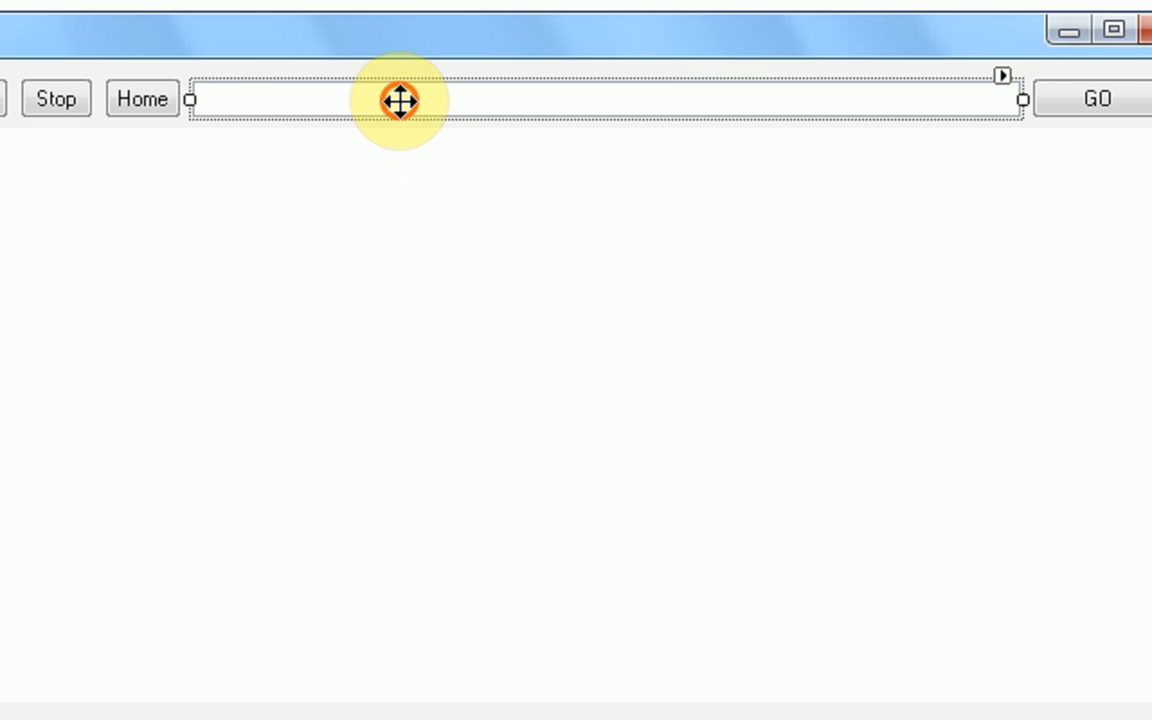
{"action": "mouse_move", "coordinate": [570, 137]}
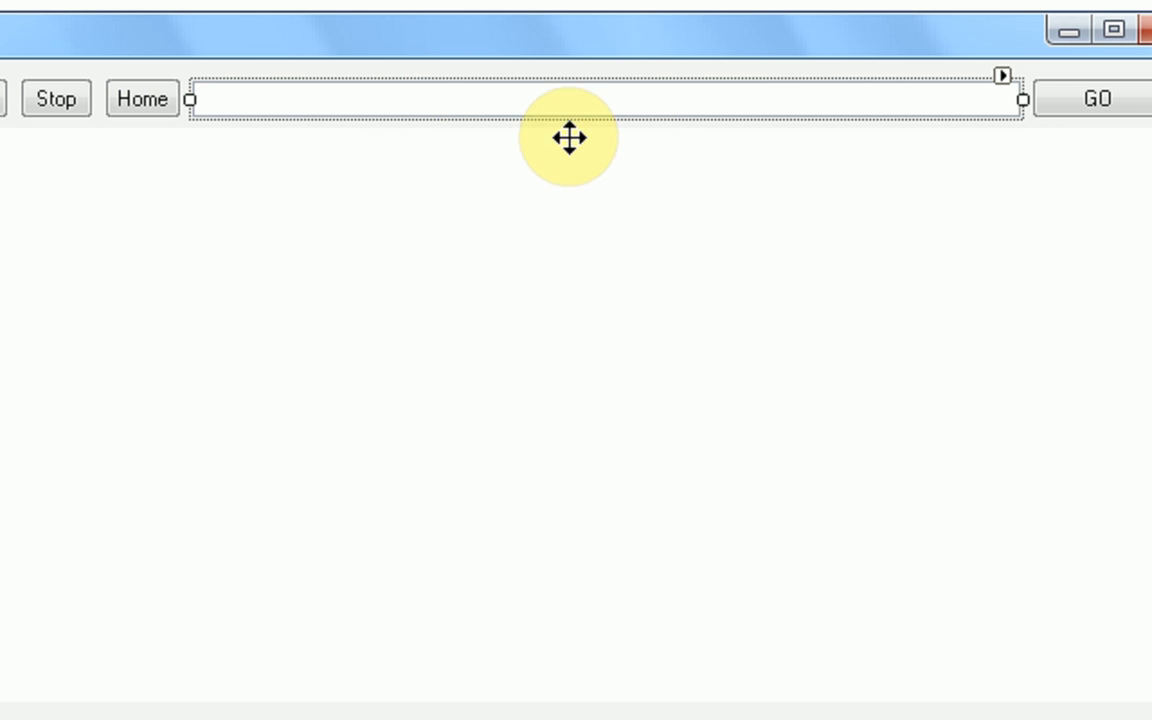
Select the WebBrowser control and create an empty WebBrowser1_Navigated handler in Form1's code
{"action": "left_click", "coordinate": [598, 270]}
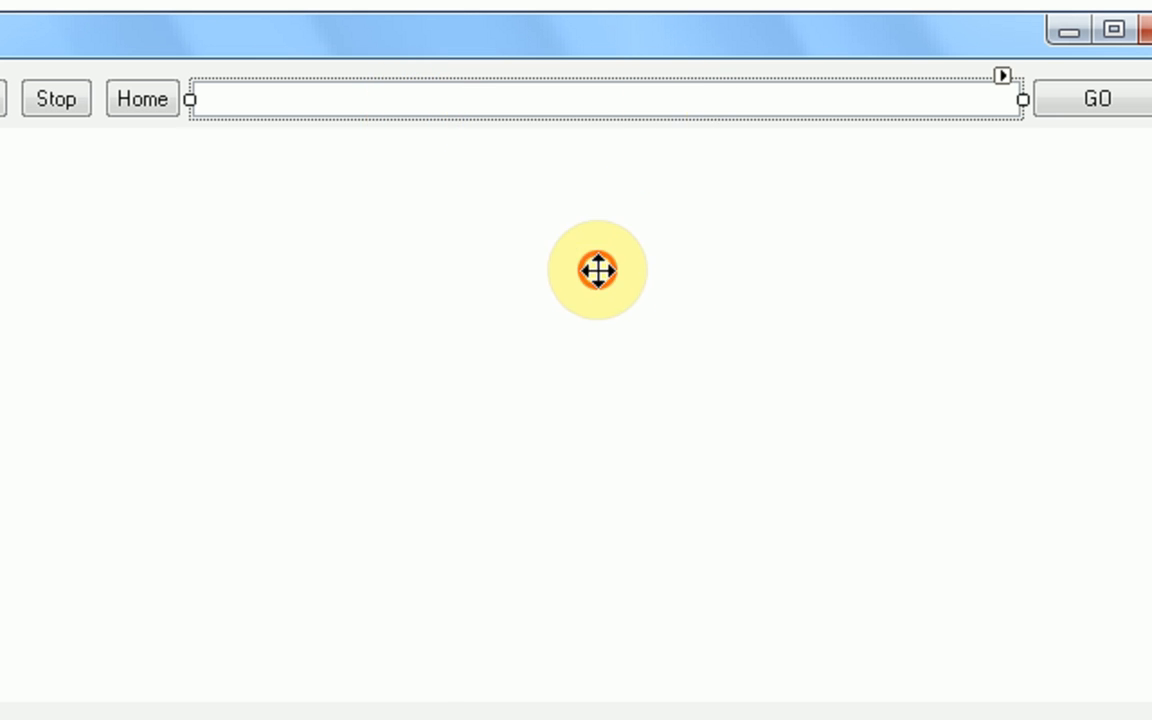
{"action": "left_click_drag", "start_coordinate": [598, 270], "coordinate": [369, 196]}
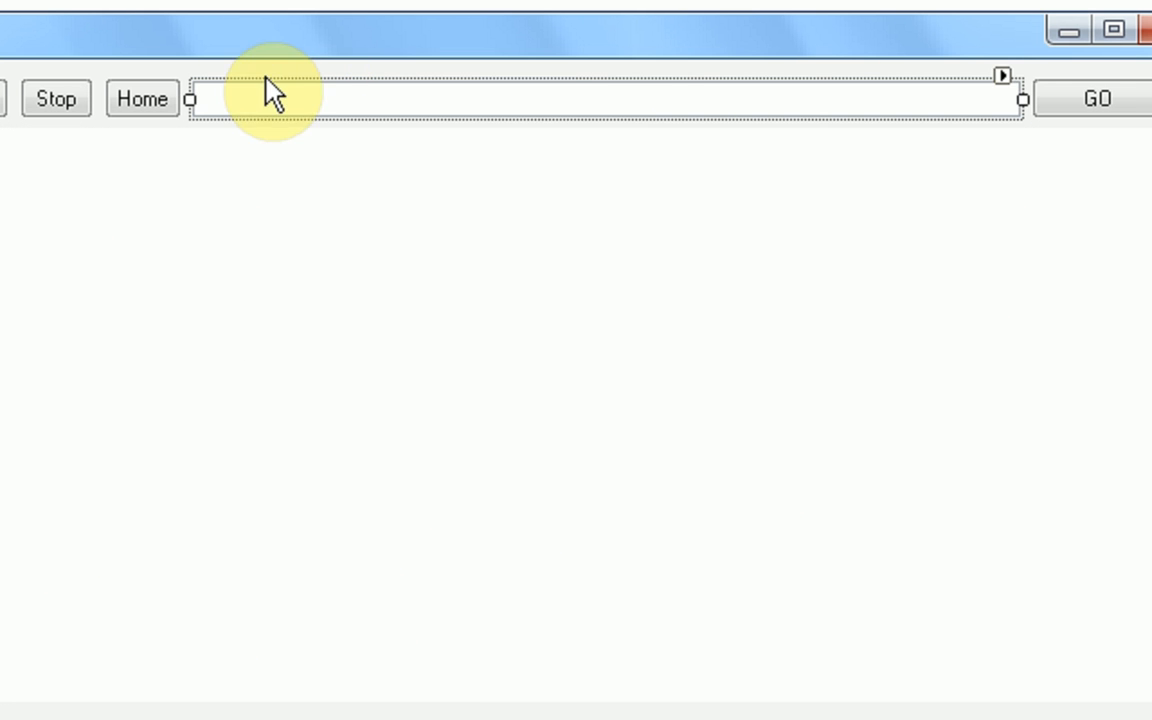
{"action": "mouse_move", "coordinate": [695, 110]}
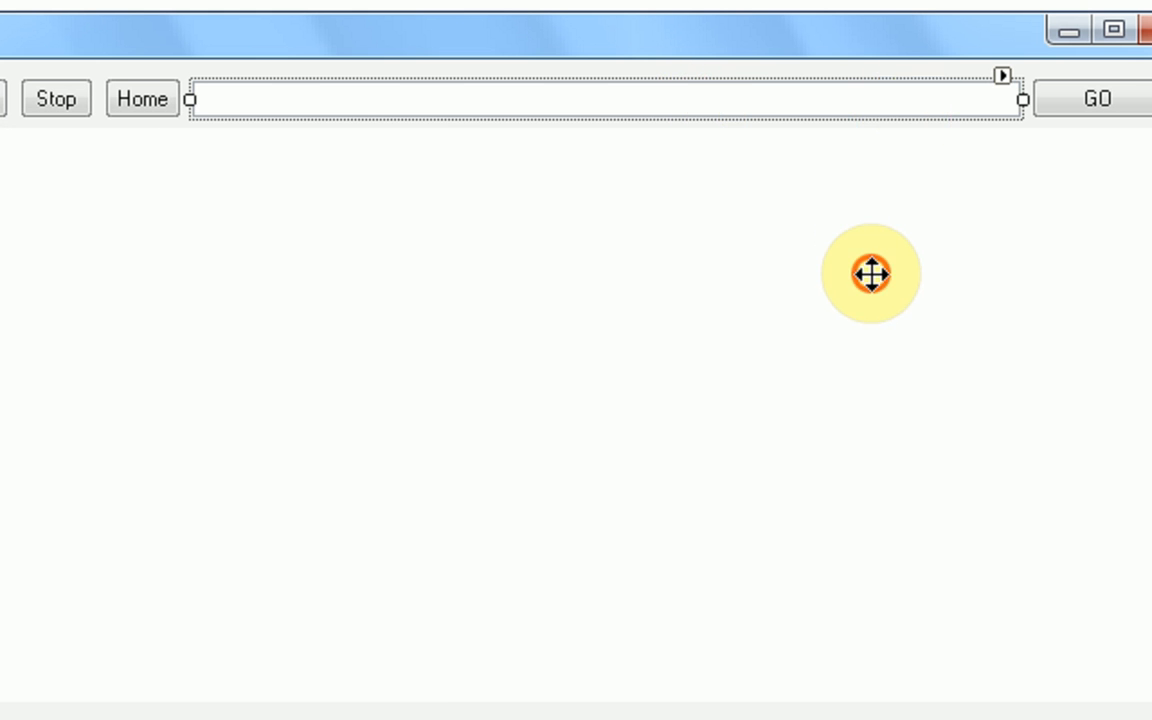
{"action": "left_click_drag", "start_coordinate": [872, 274], "coordinate": [794, 412]}
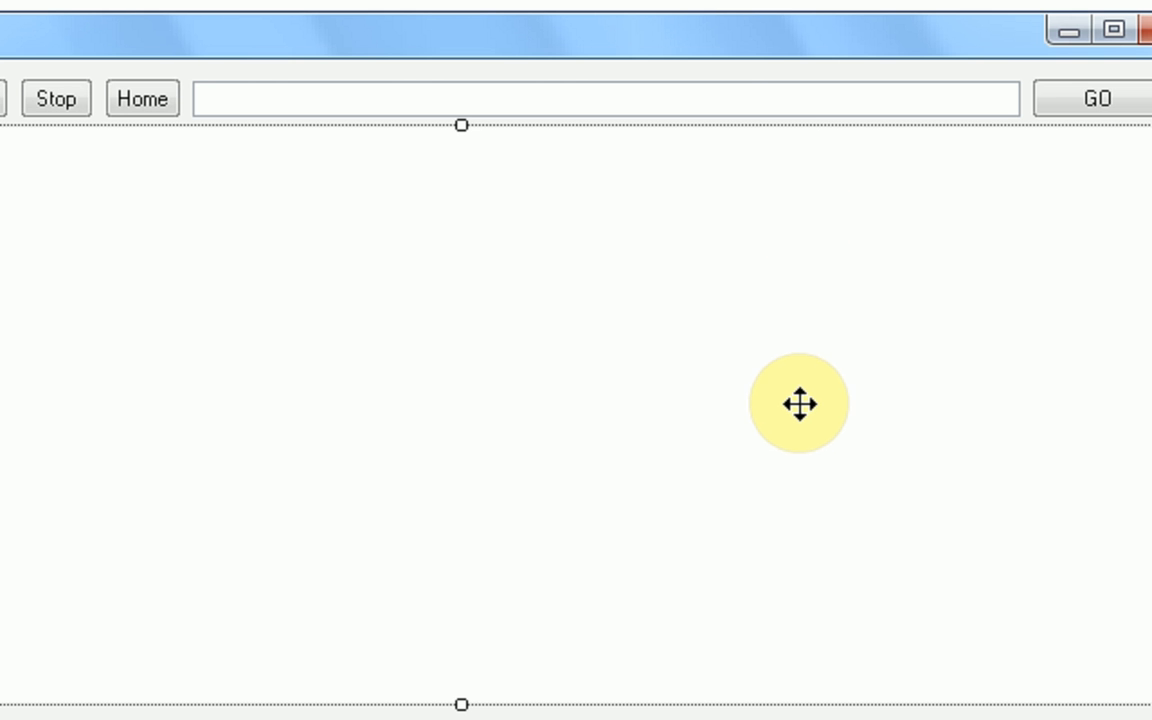
{"action": "mouse_move", "coordinate": [711, 104]}
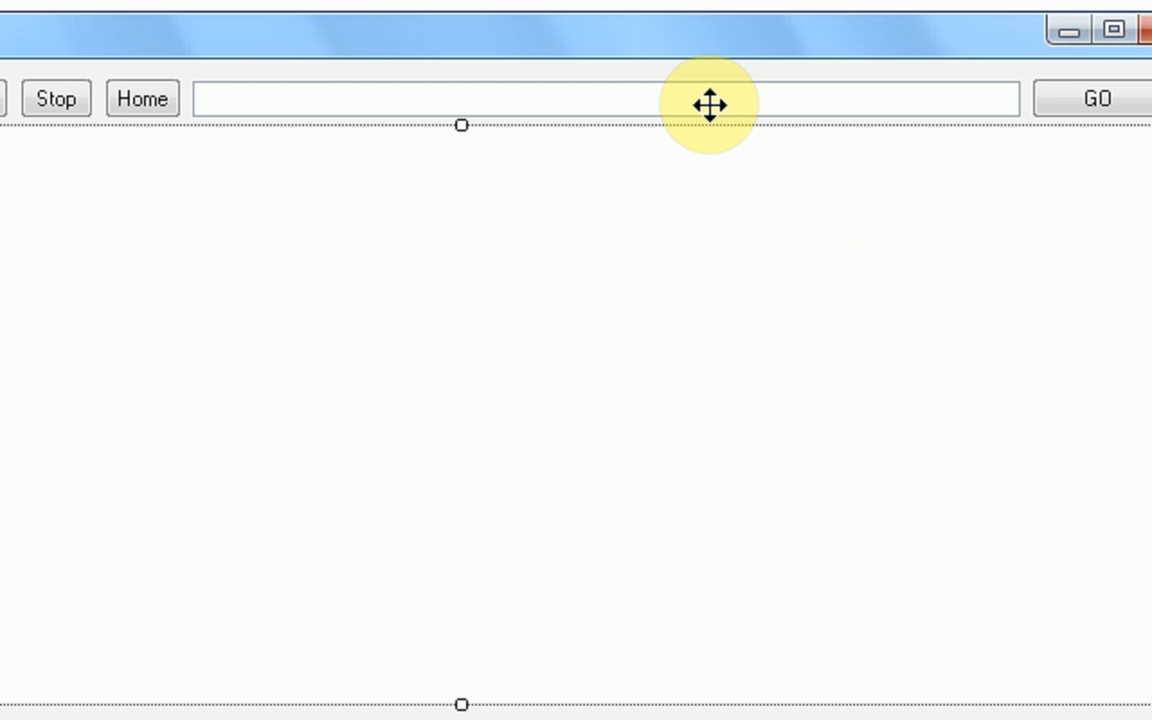
{"action": "mouse_move", "coordinate": [587, 430]}
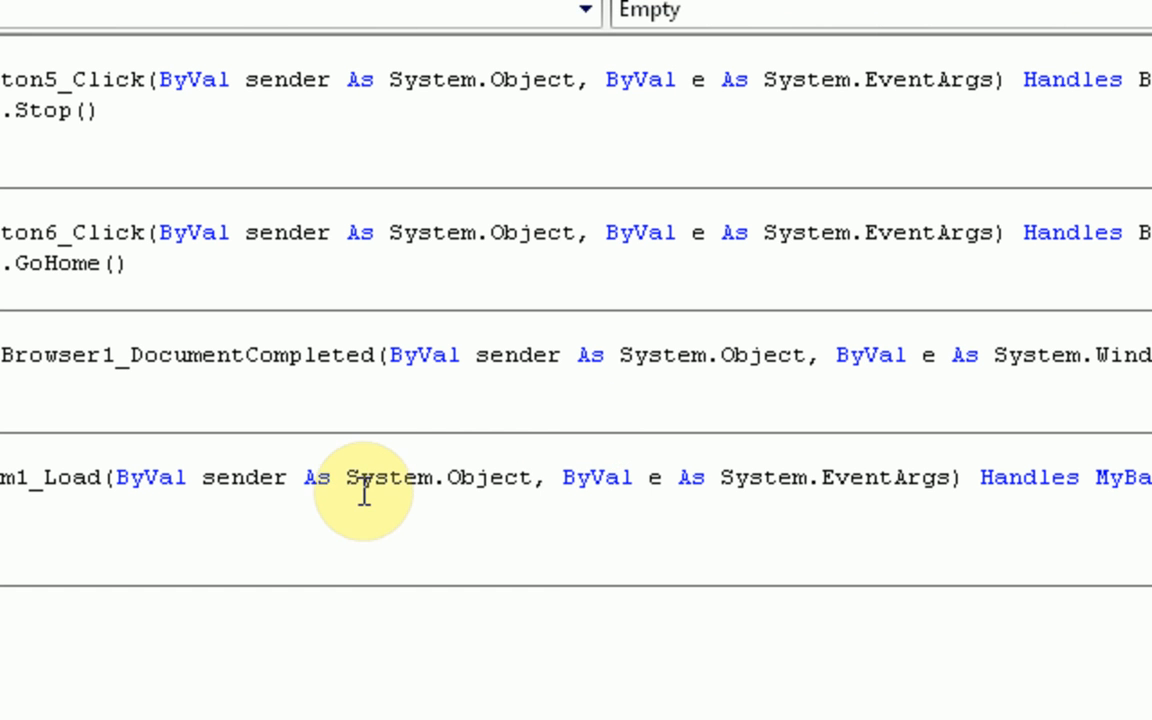
{"action": "mouse_move", "coordinate": [369, 425]}
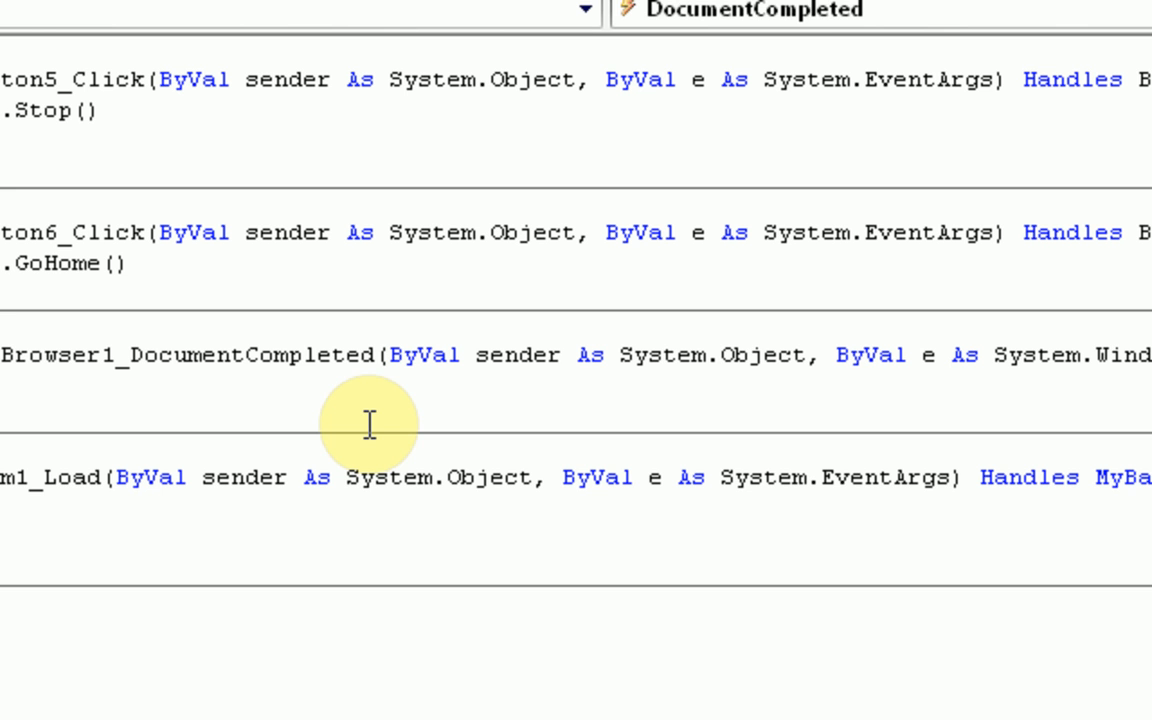
{"action": "mouse_move", "coordinate": [778, 12]}
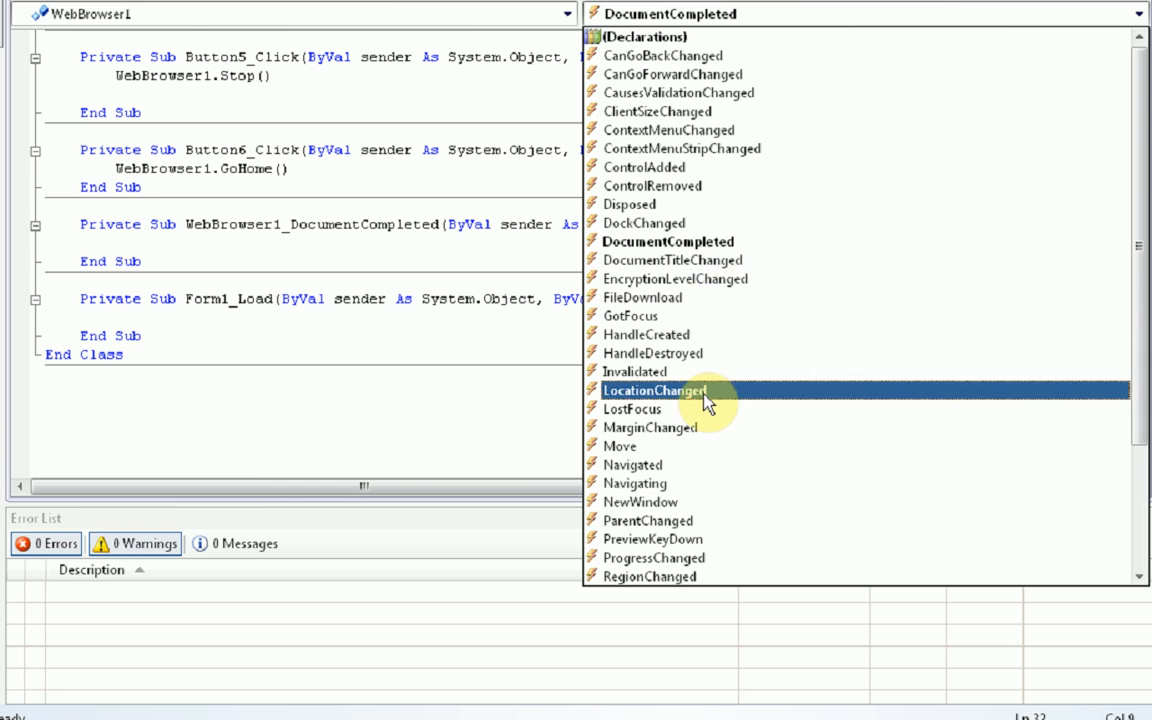
{"action": "scroll", "scroll_direction": "down", "scroll_amount": 3}
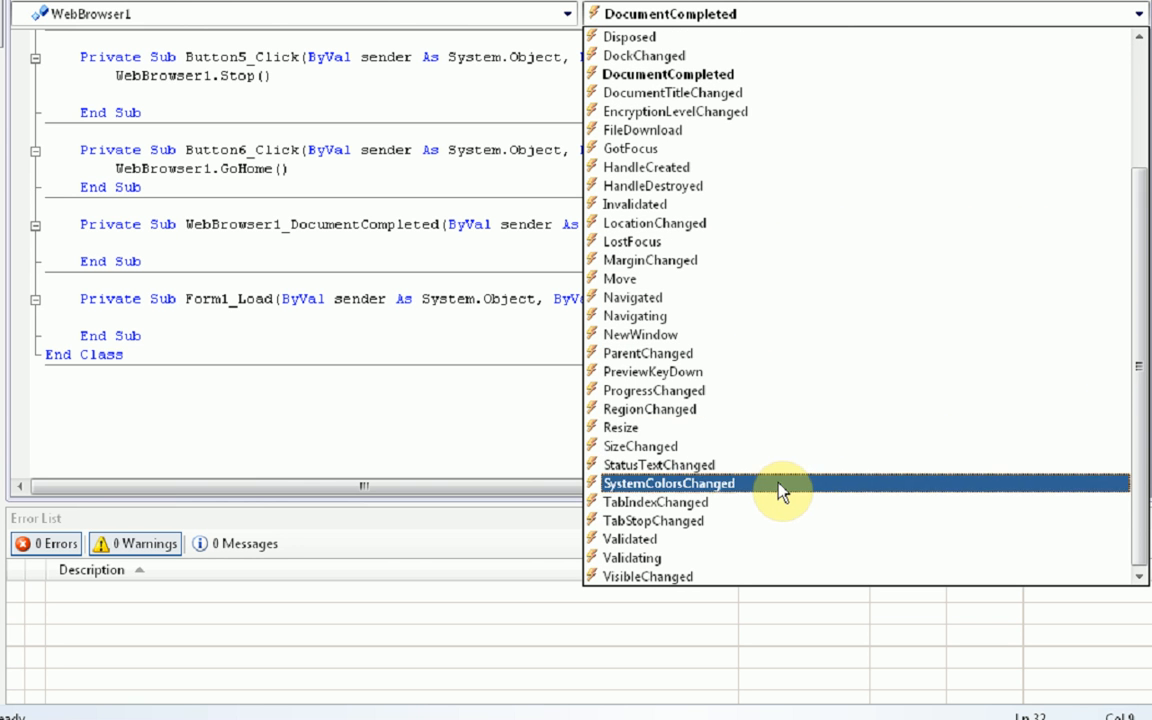
{"action": "mouse_move", "coordinate": [755, 335]}
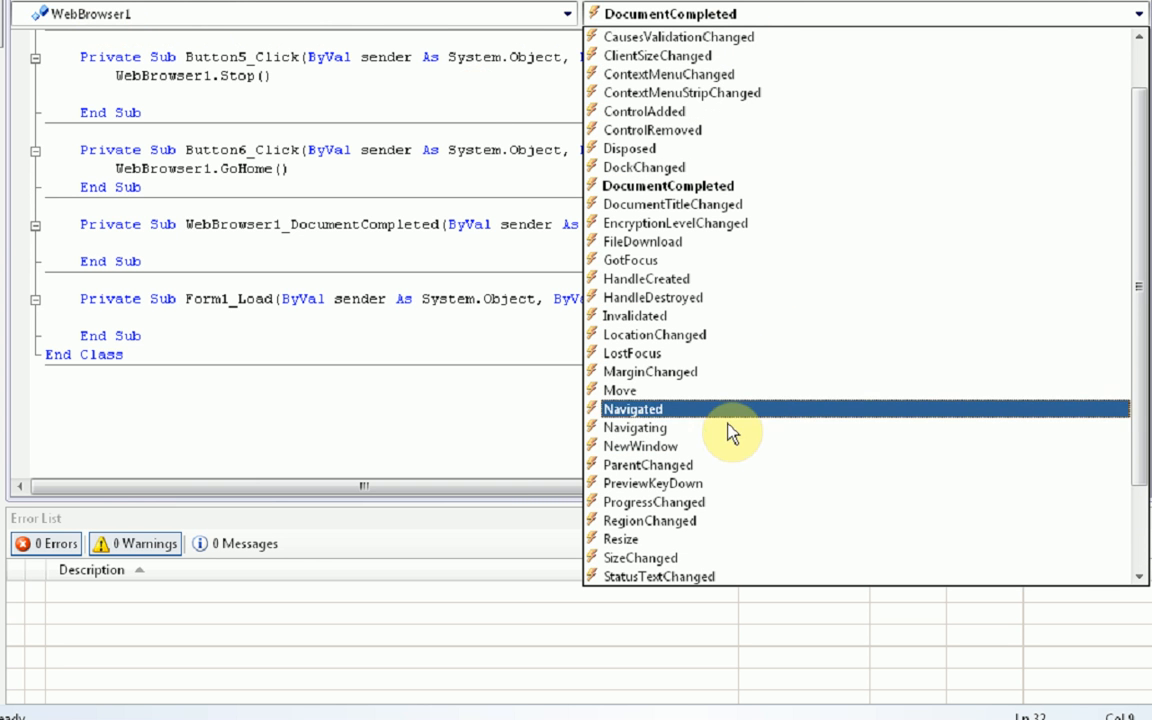
{"action": "mouse_move", "coordinate": [728, 418]}
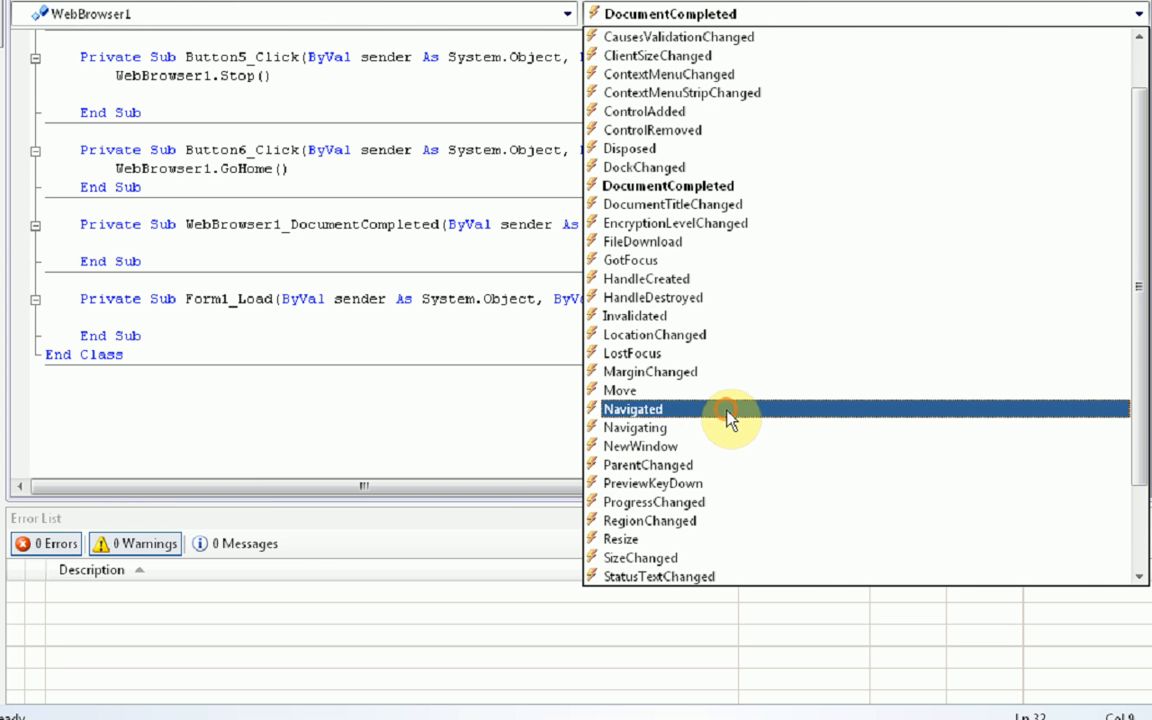
{"action": "left_click", "coordinate": [633, 409]}
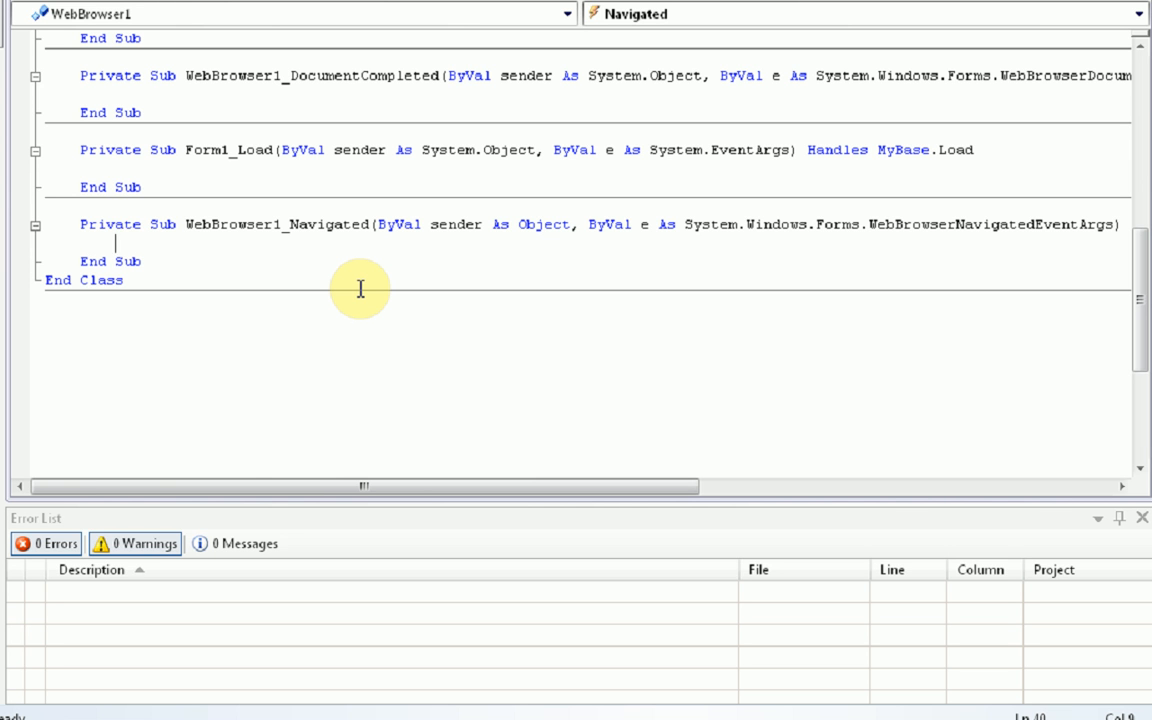
In WebBrowser1_Navigated, type 'TextBox1.Text = WebBrowser1.Url.ab' with IntelliSense toward AbsoluteUri
{"action": "type", "text": "text"}
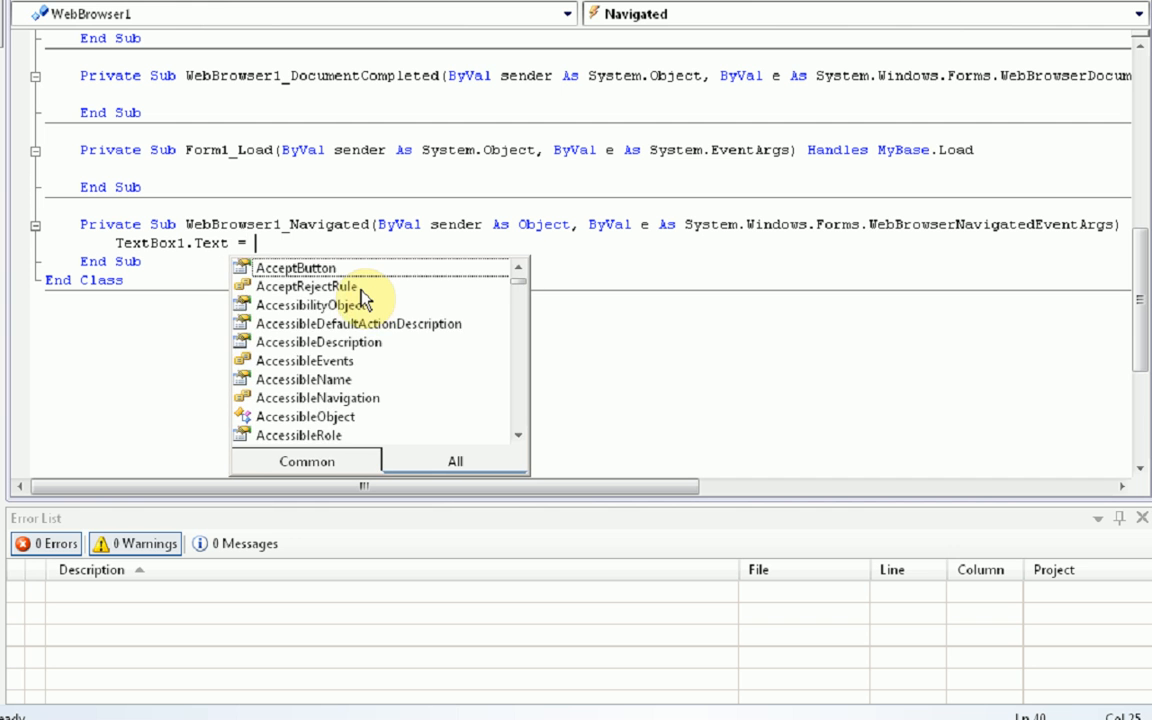
{"action": "type", "text": "webbrowser"}
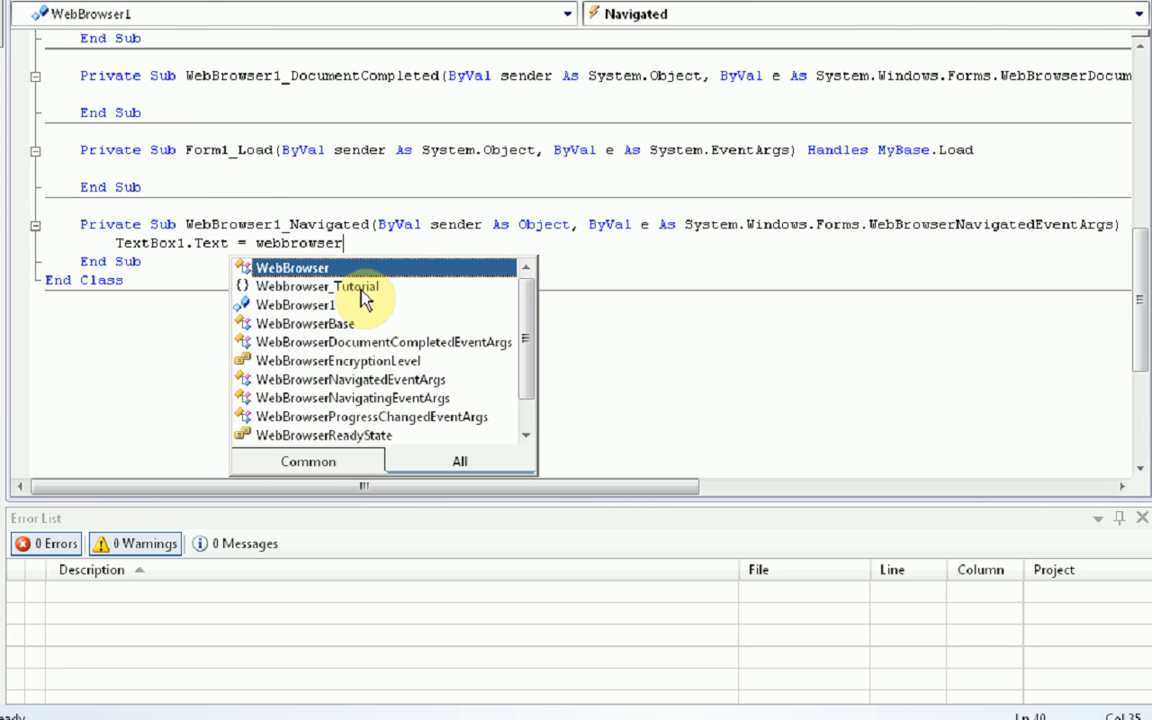
{"action": "type", "text": "1"}
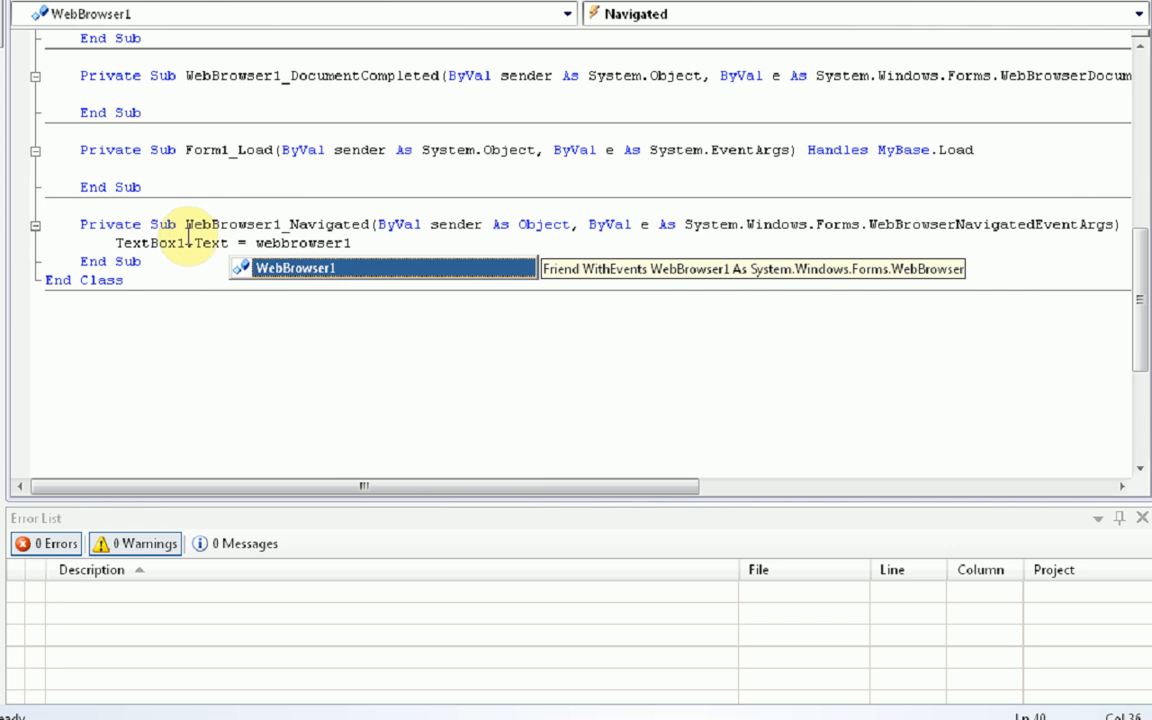
{"action": "type", "text": ".u"}
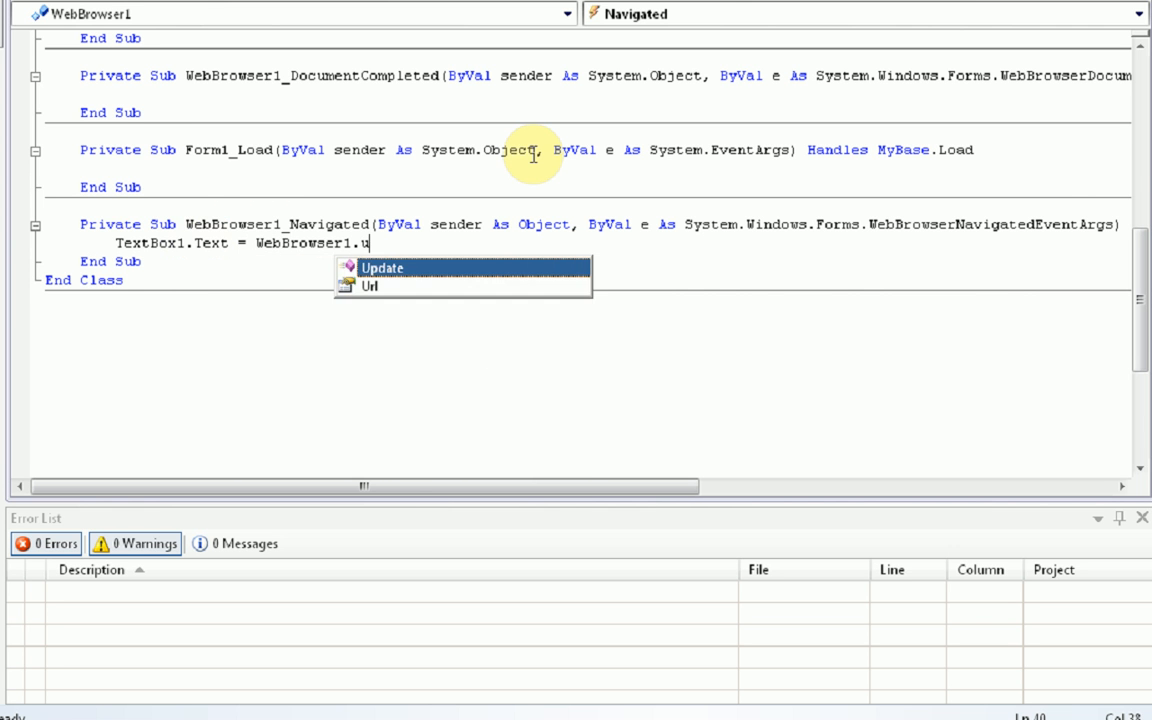
{"action": "type", "text": "rl"}
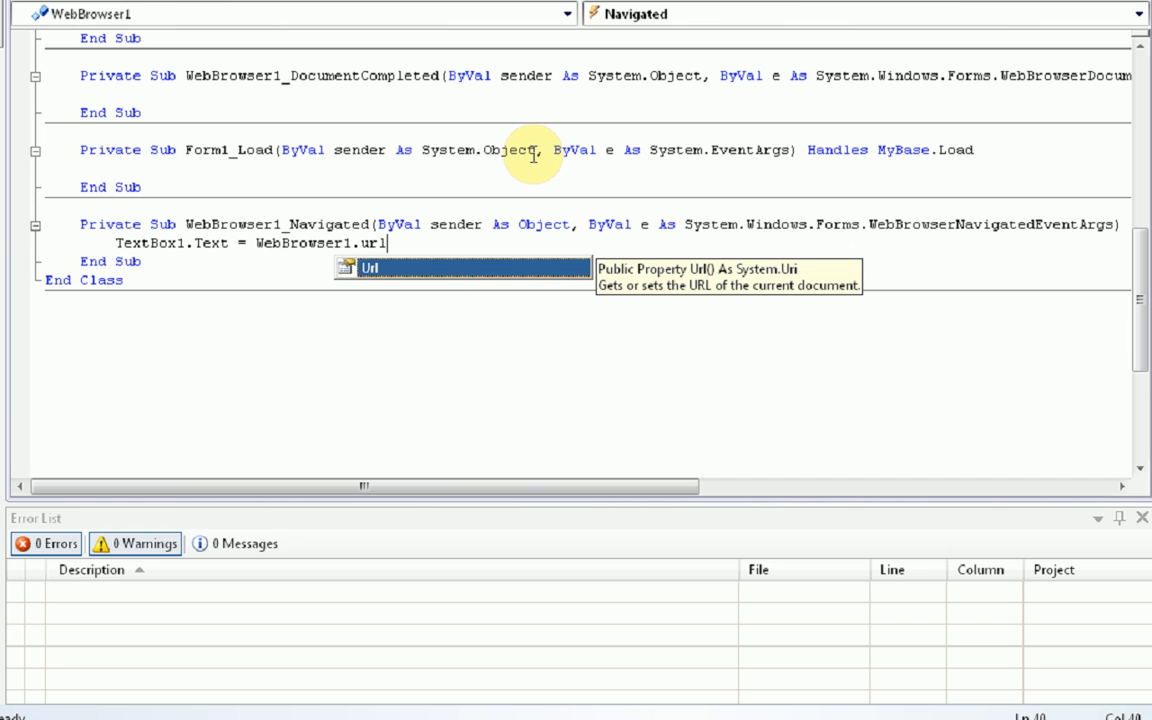
{"action": "type", "text": ".a"}
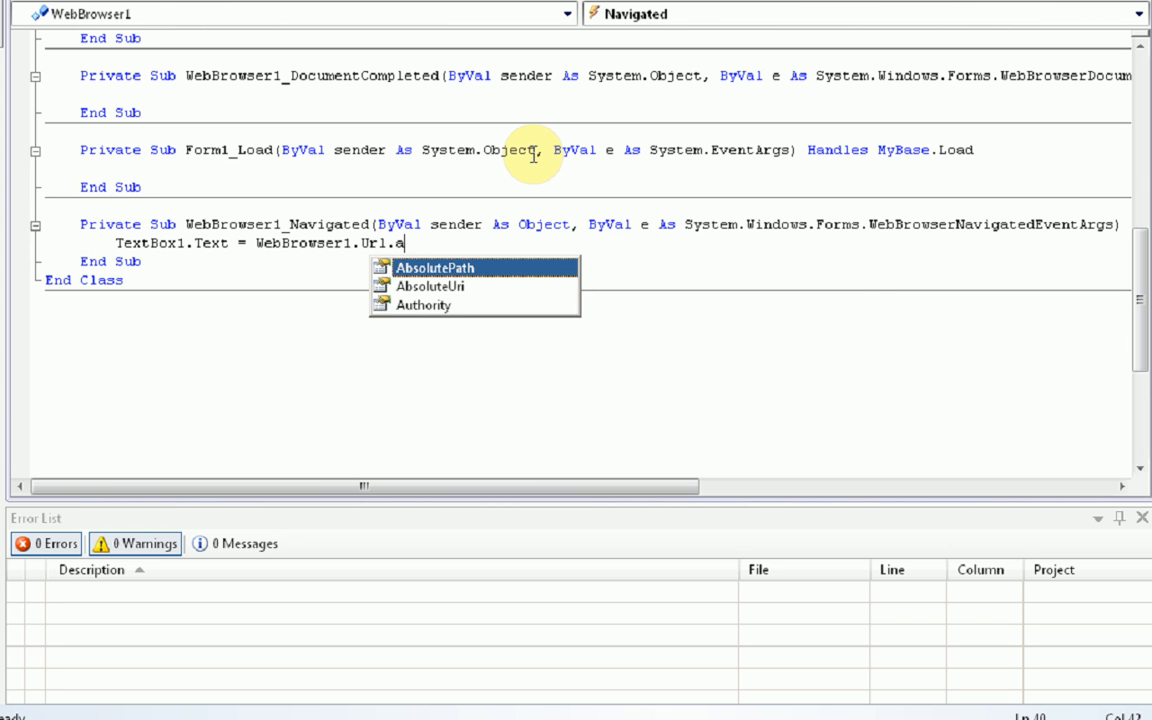
{"action": "type", "text": "b"}
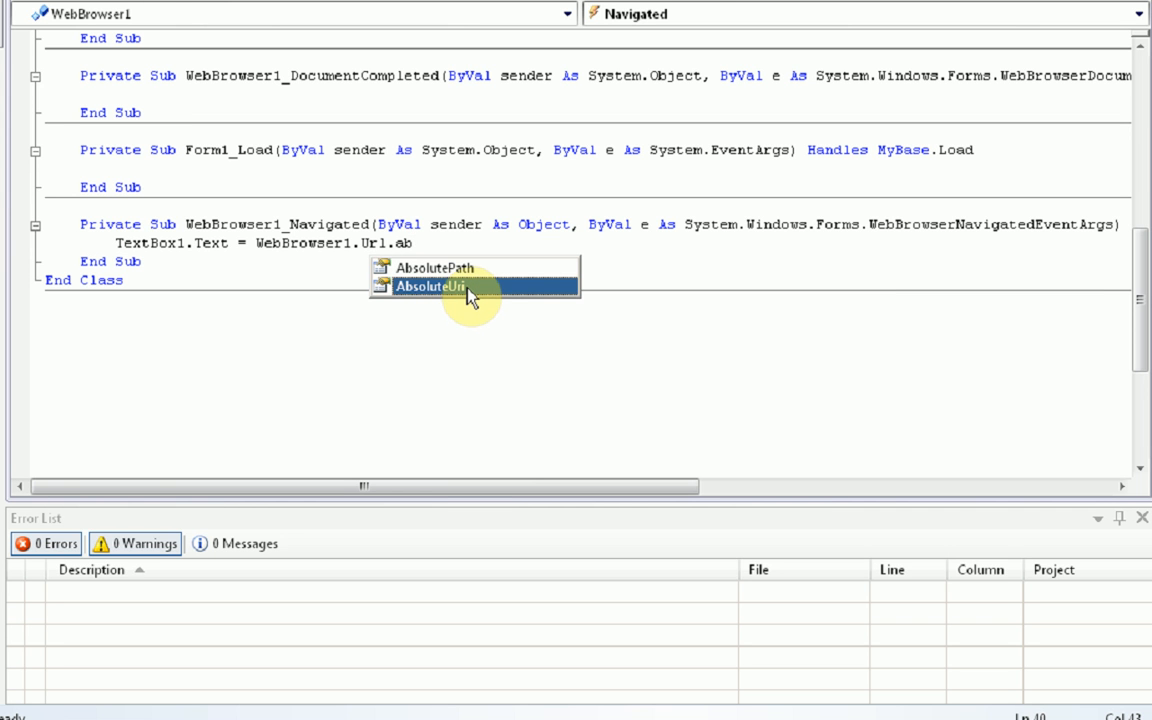
{"action": "mouse_move", "coordinate": [466, 288]}
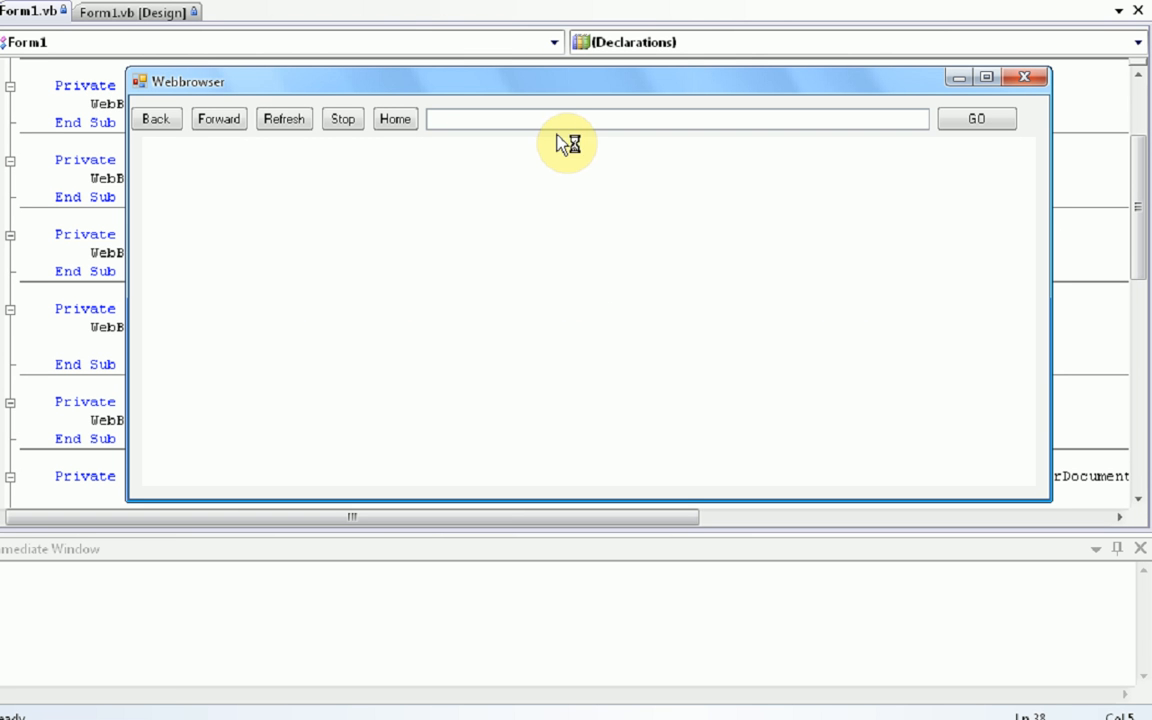
{"action": "mouse_move", "coordinate": [582, 242]}
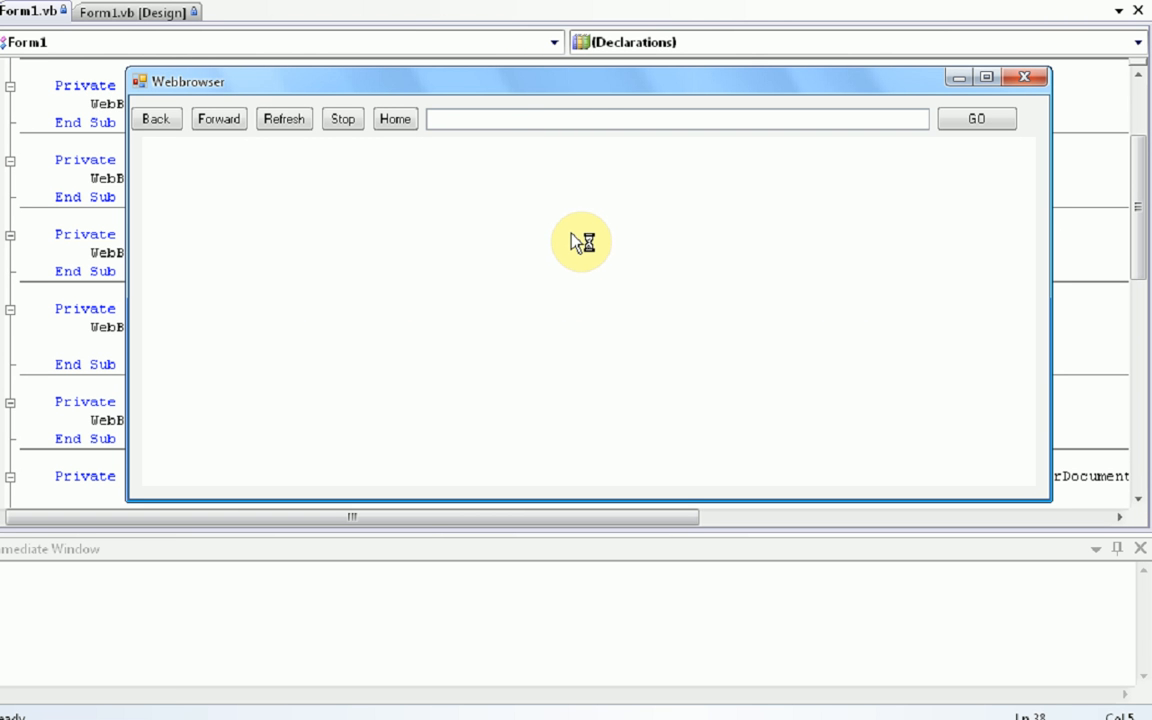
{"action": "mouse_move", "coordinate": [578, 251]}
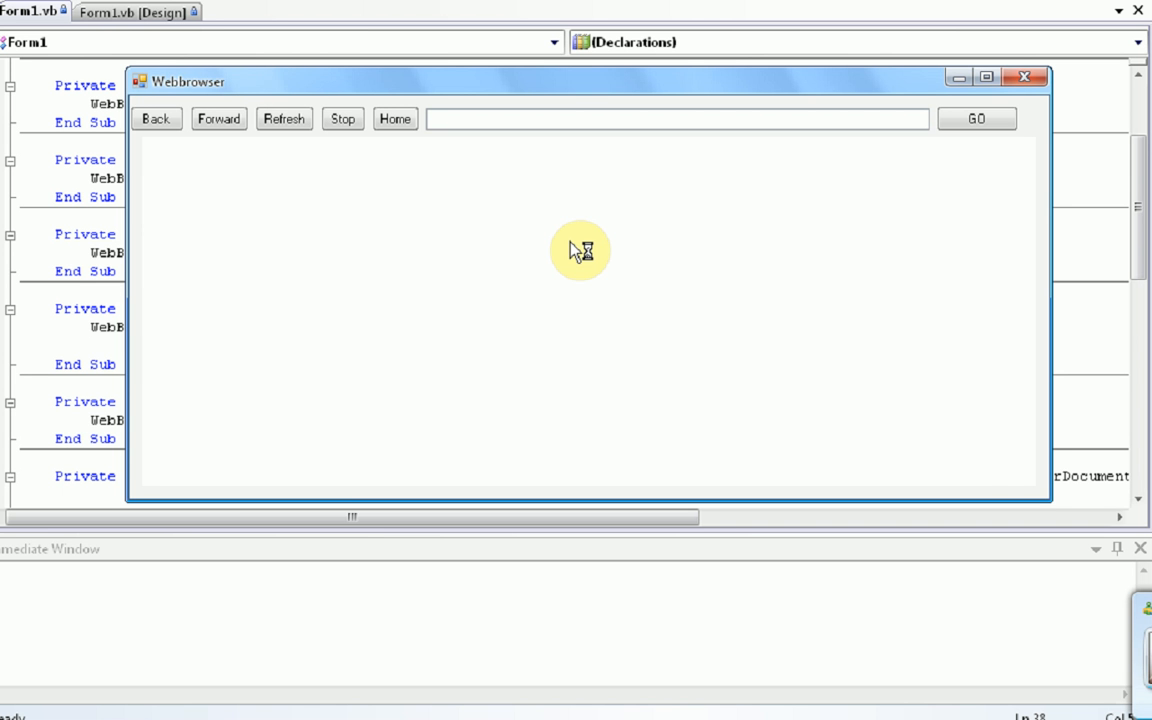
{"action": "left_click", "coordinate": [976, 118]}
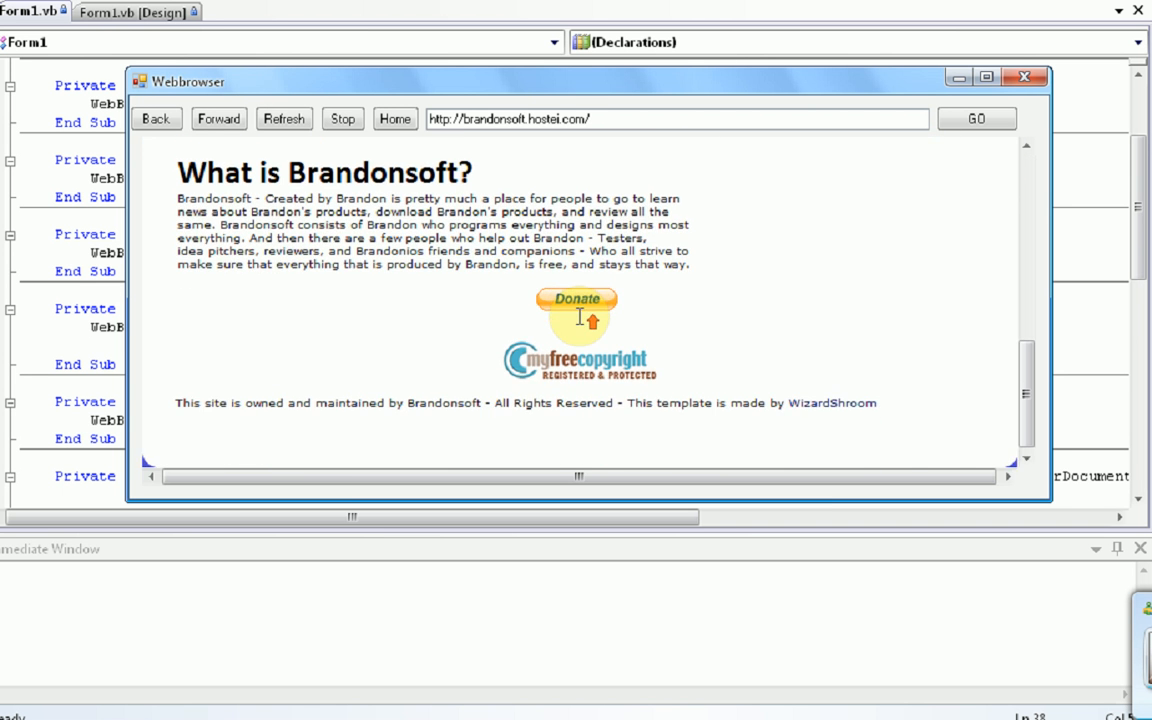
{"action": "left_click", "coordinate": [394, 118]}
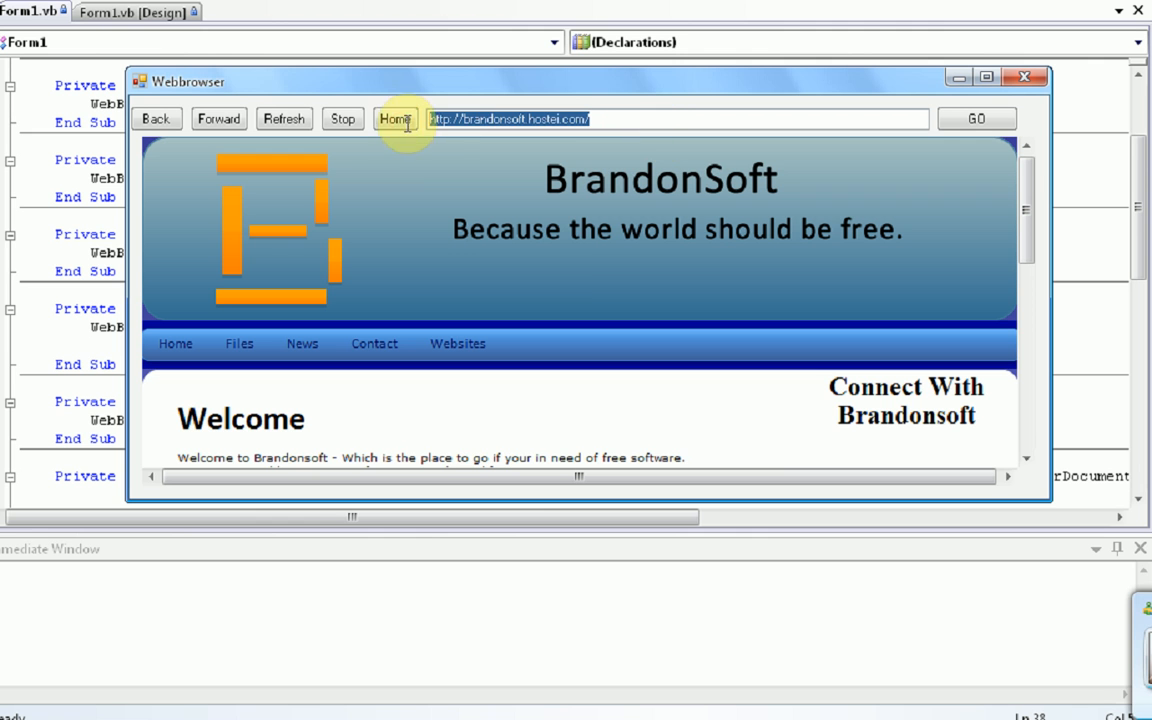
{"action": "type", "text": "H"}
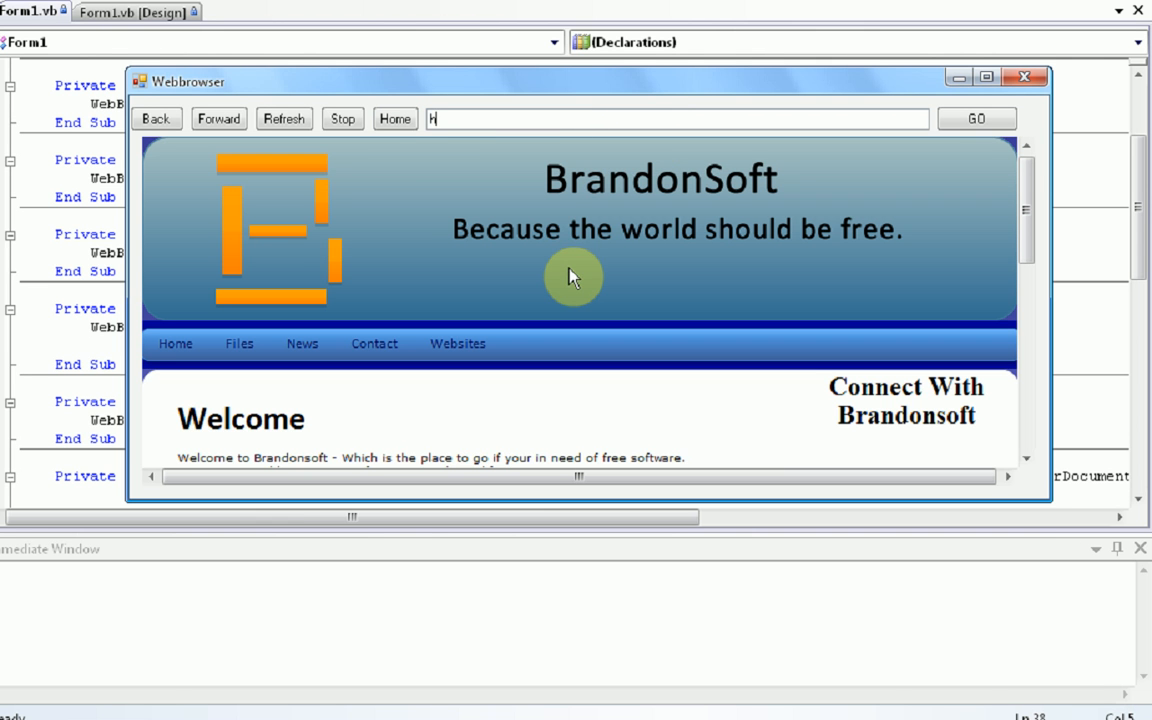
{"action": "type", "text": "ttp://youtub"}
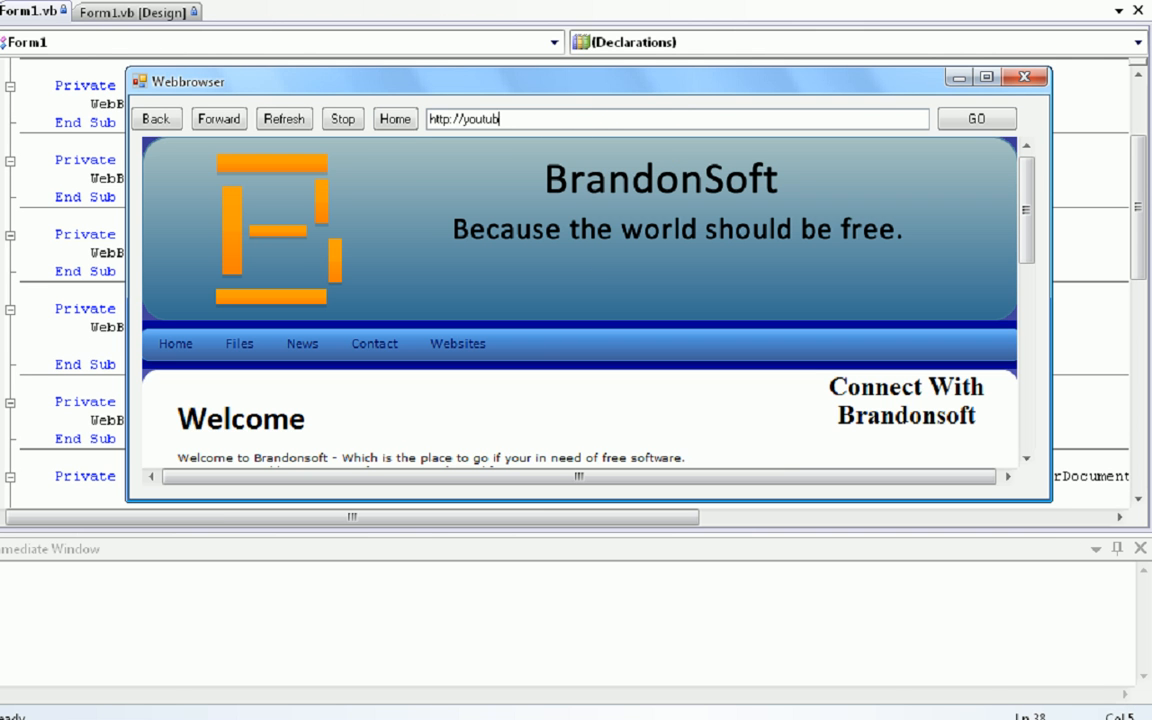
{"action": "type", "text": "e.com"}
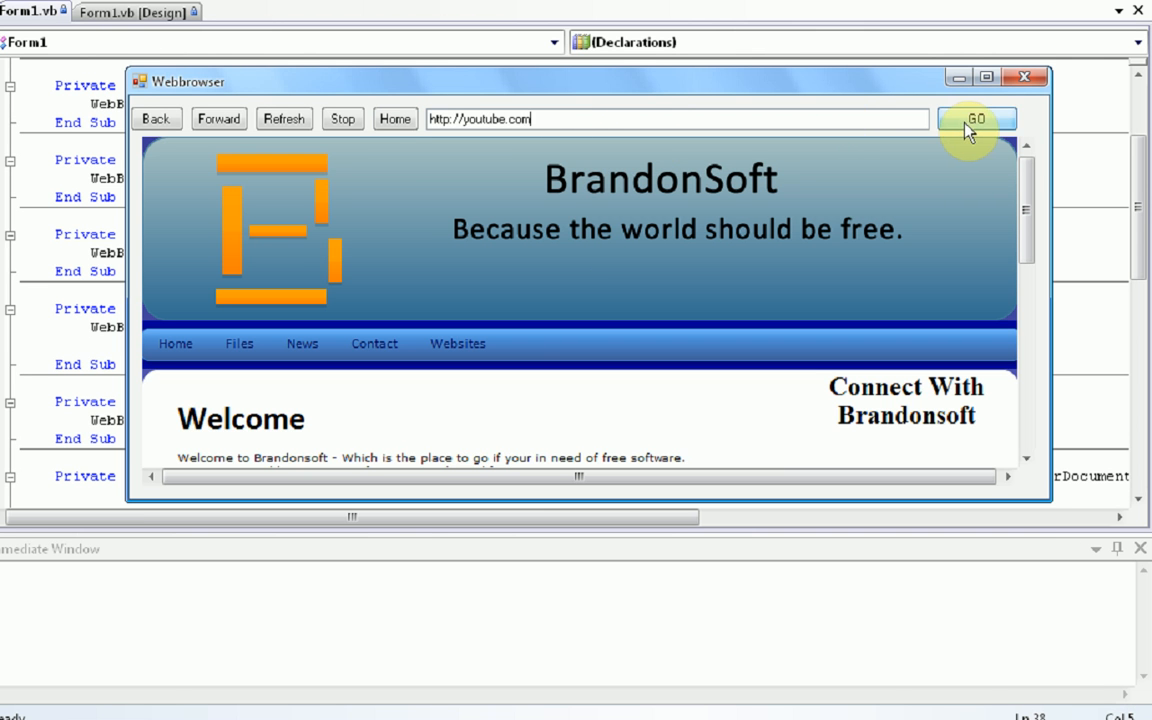
{"action": "left_click", "coordinate": [977, 118]}
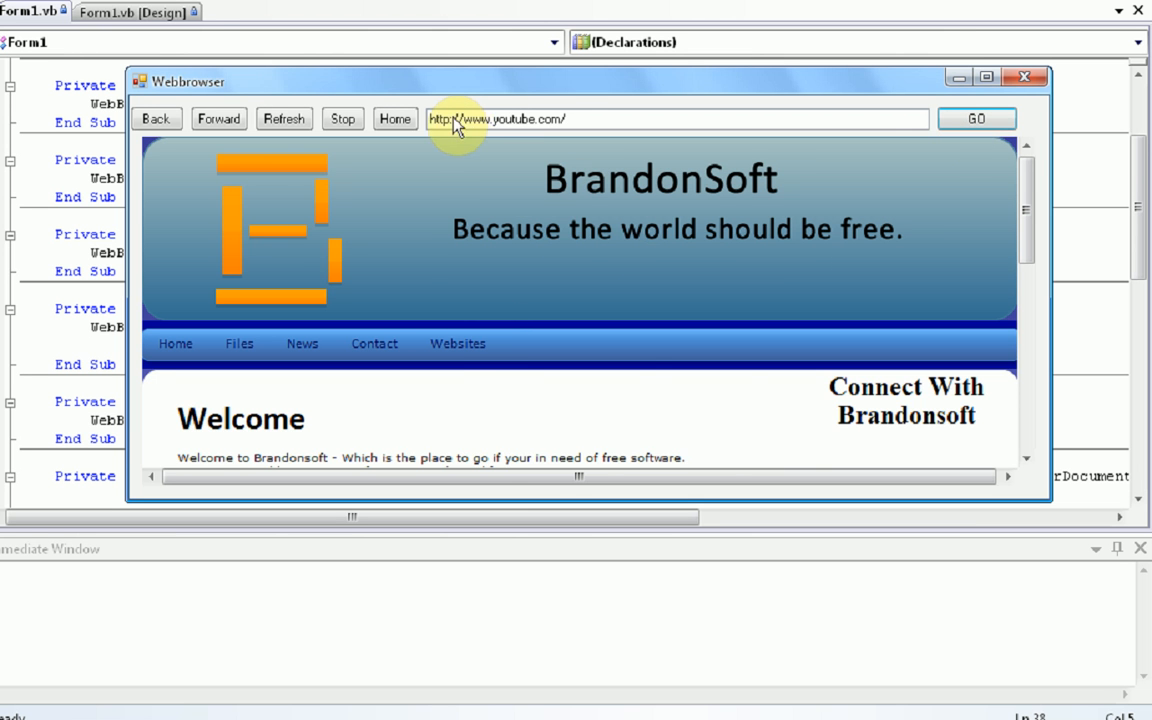
{"action": "left_click", "coordinate": [976, 118]}
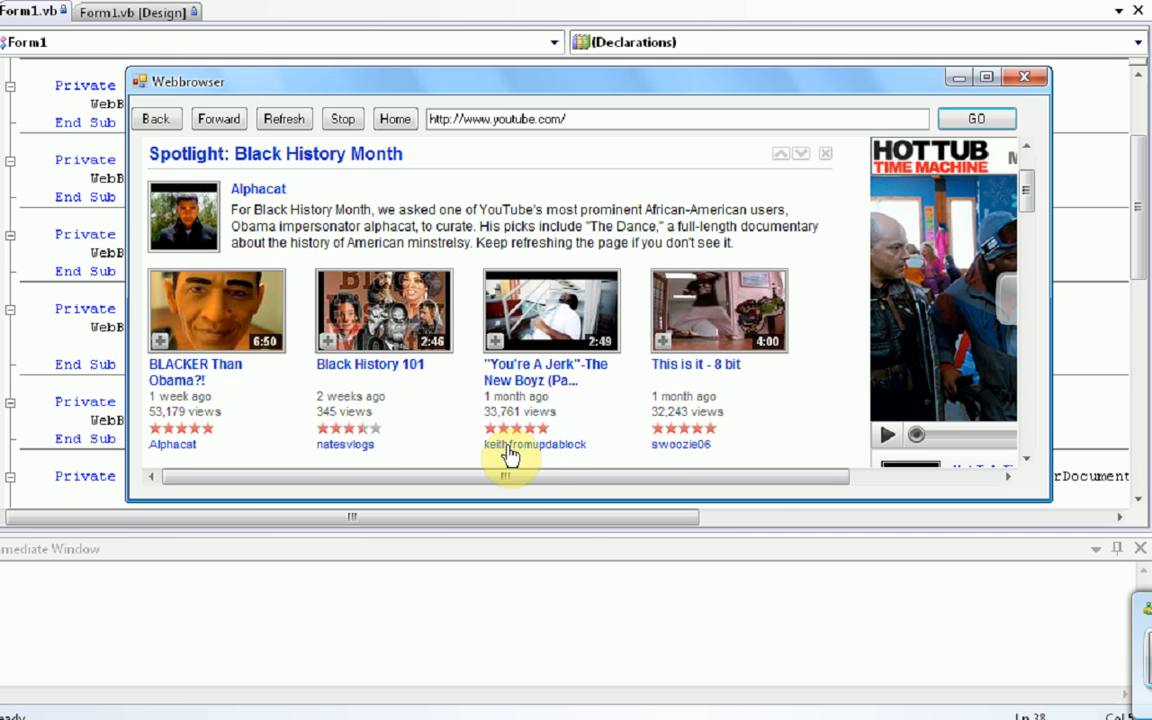
{"action": "left_click", "coordinate": [551, 310]}
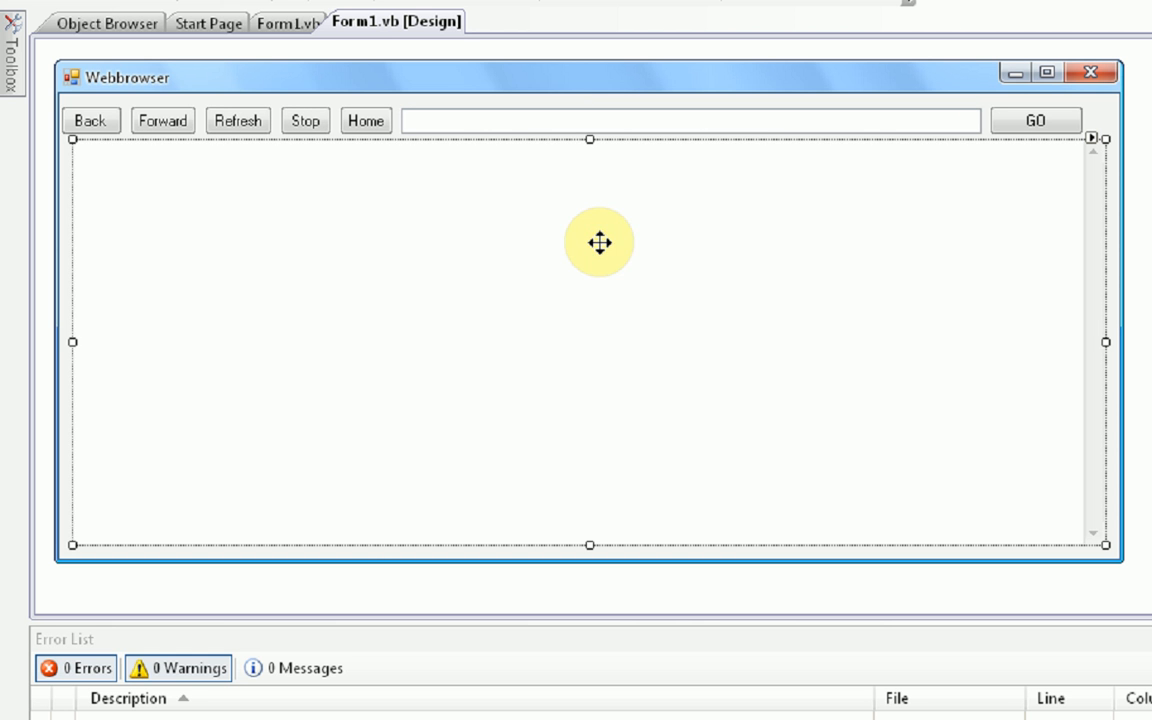
{"action": "mouse_move", "coordinate": [553, 187]}
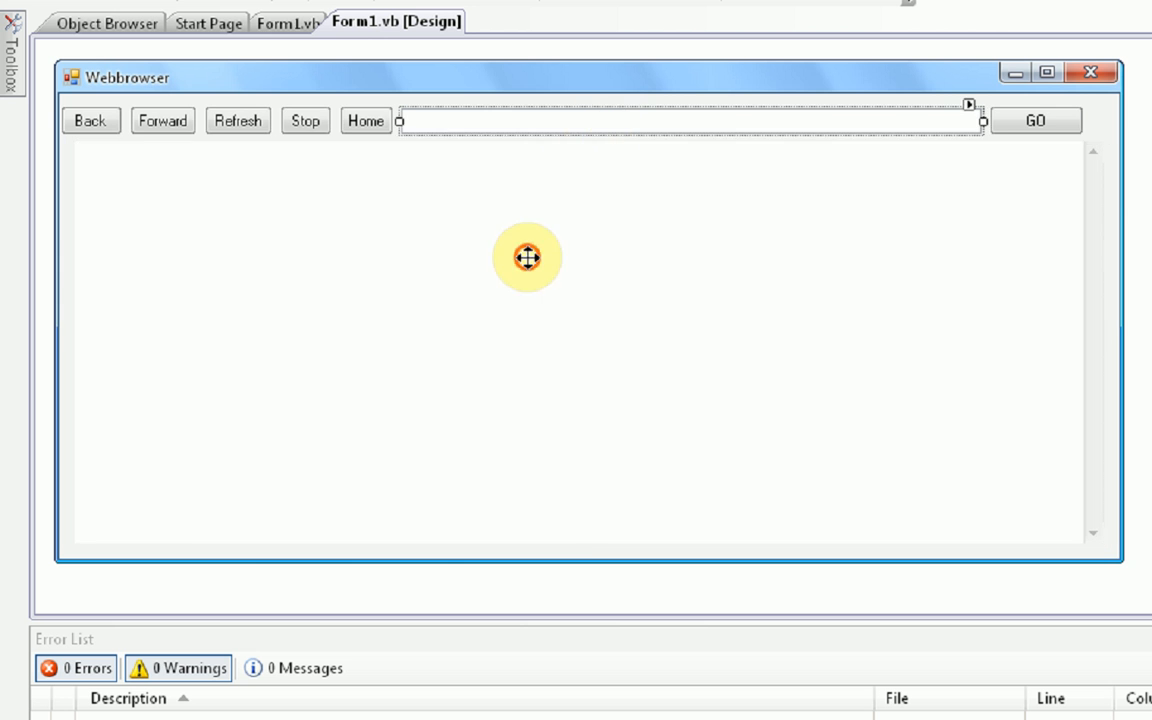
Open the Home button's Button6_Click handler and type Navigate over its GoHome() call
{"action": "left_click", "coordinate": [366, 120]}
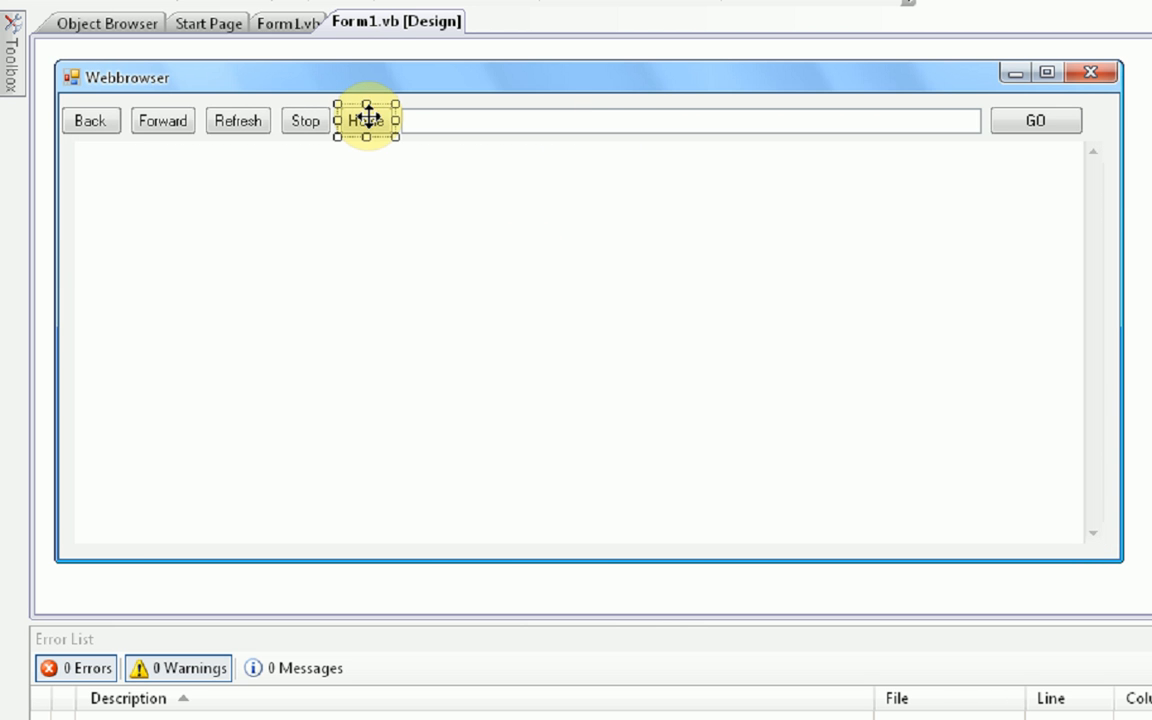
{"action": "double_click", "coordinate": [369, 120]}
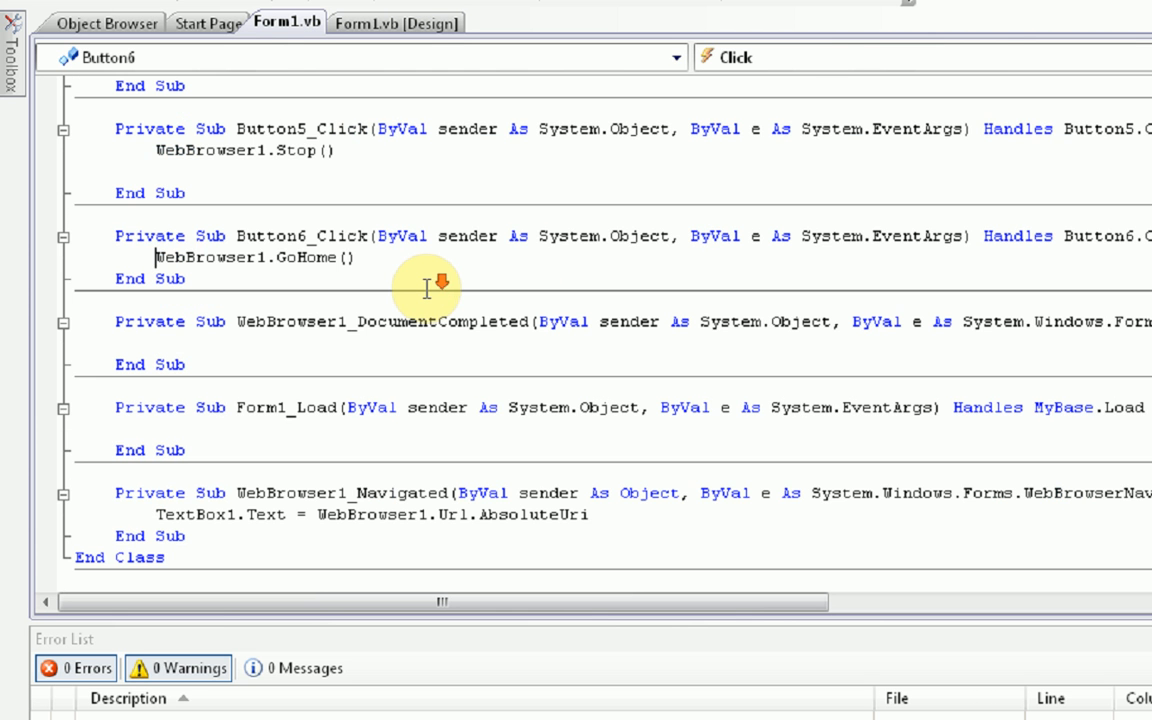
{"action": "mouse_move", "coordinate": [665, 343]}
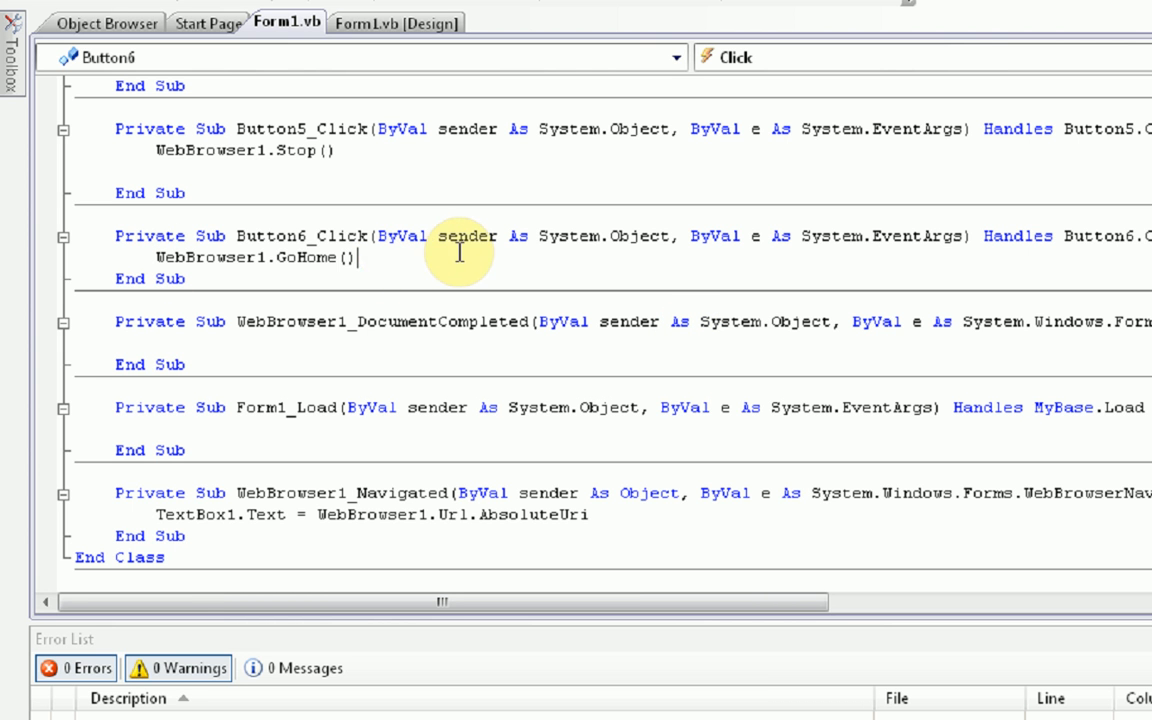
{"action": "double_click", "coordinate": [310, 258]}
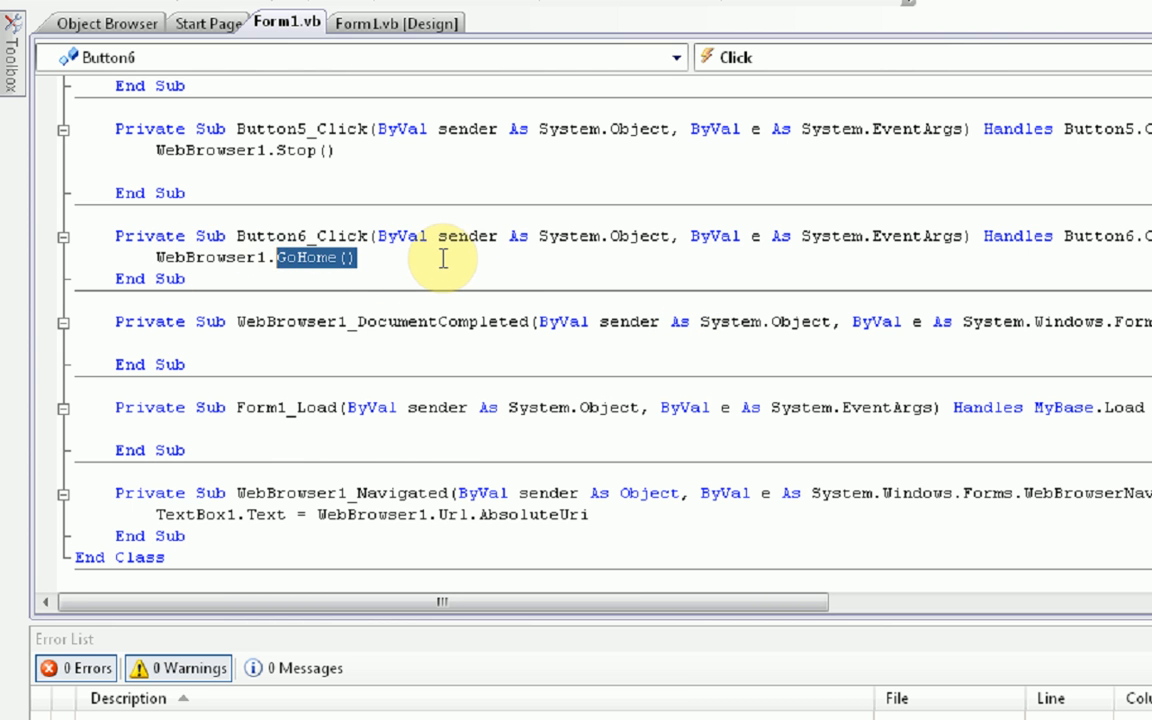
{"action": "type", "text": "n"}
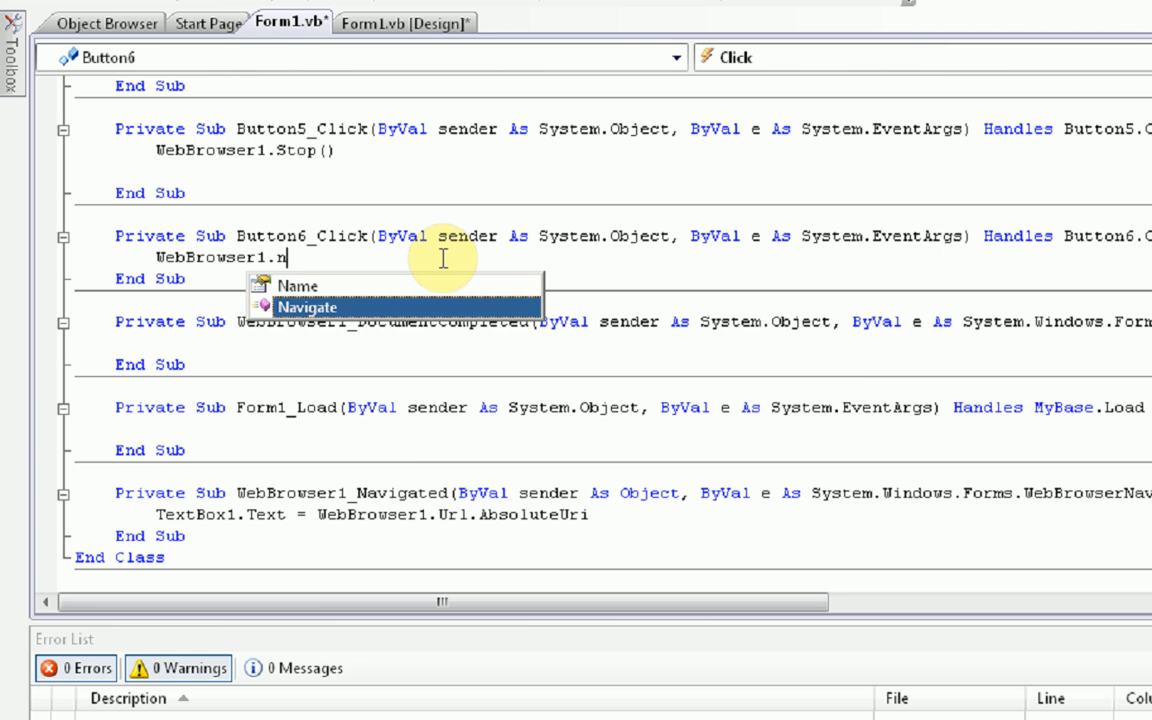
{"action": "type", "text": "."}
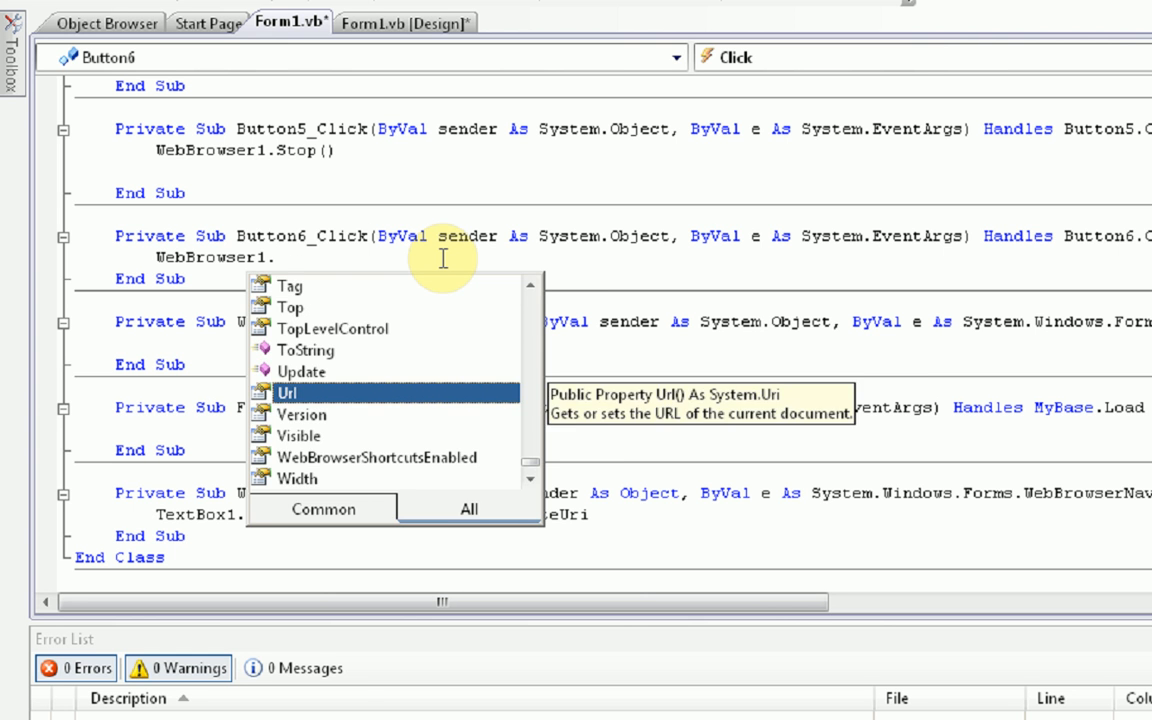
{"action": "type", "text": "navigate"}
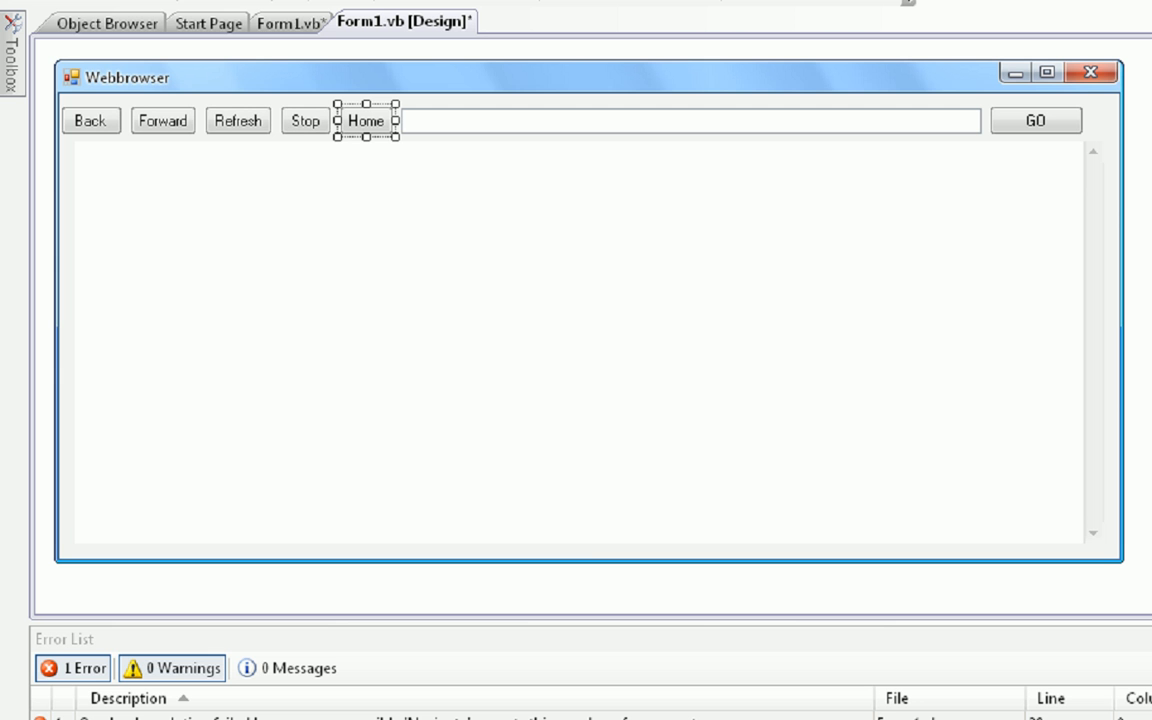
{"action": "mouse_move", "coordinate": [591, 273]}
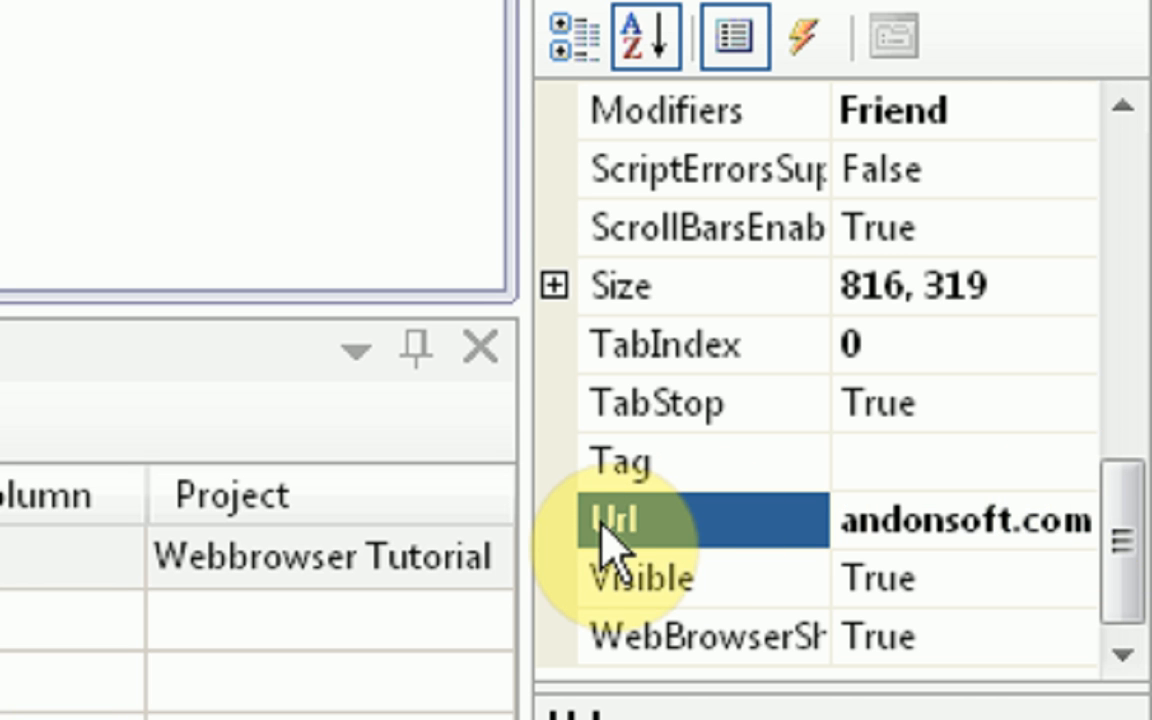
{"action": "mouse_move", "coordinate": [660, 545]}
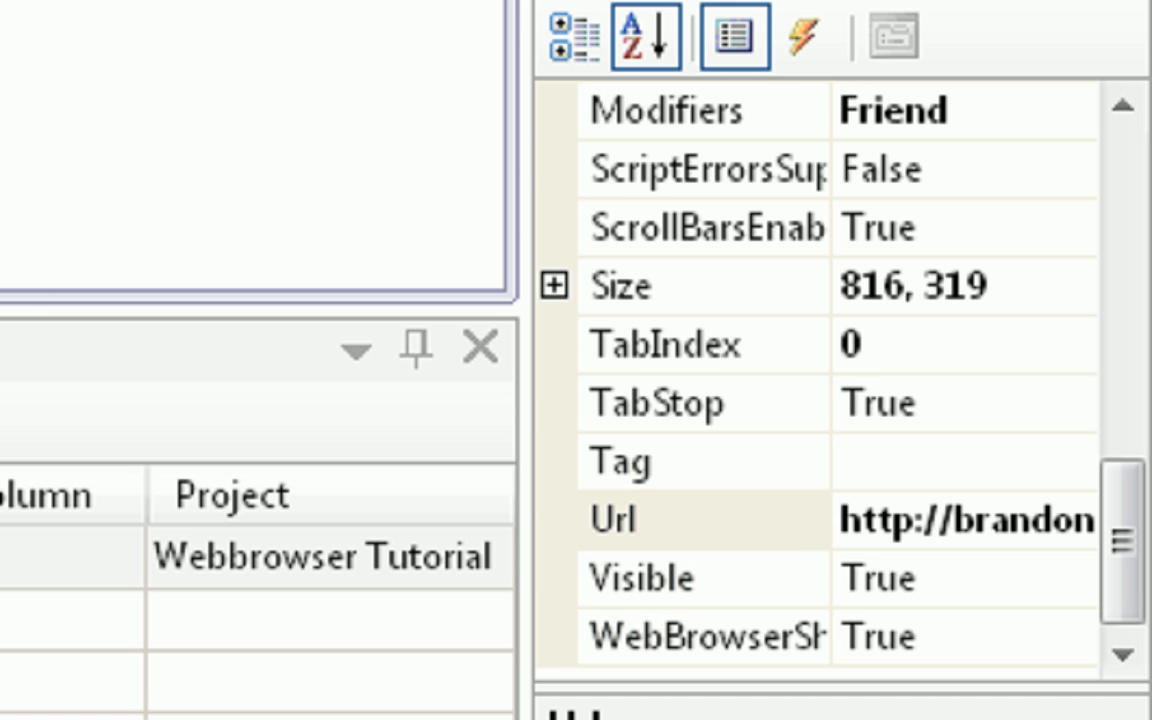
{"action": "left_click", "coordinate": [282, 15]}
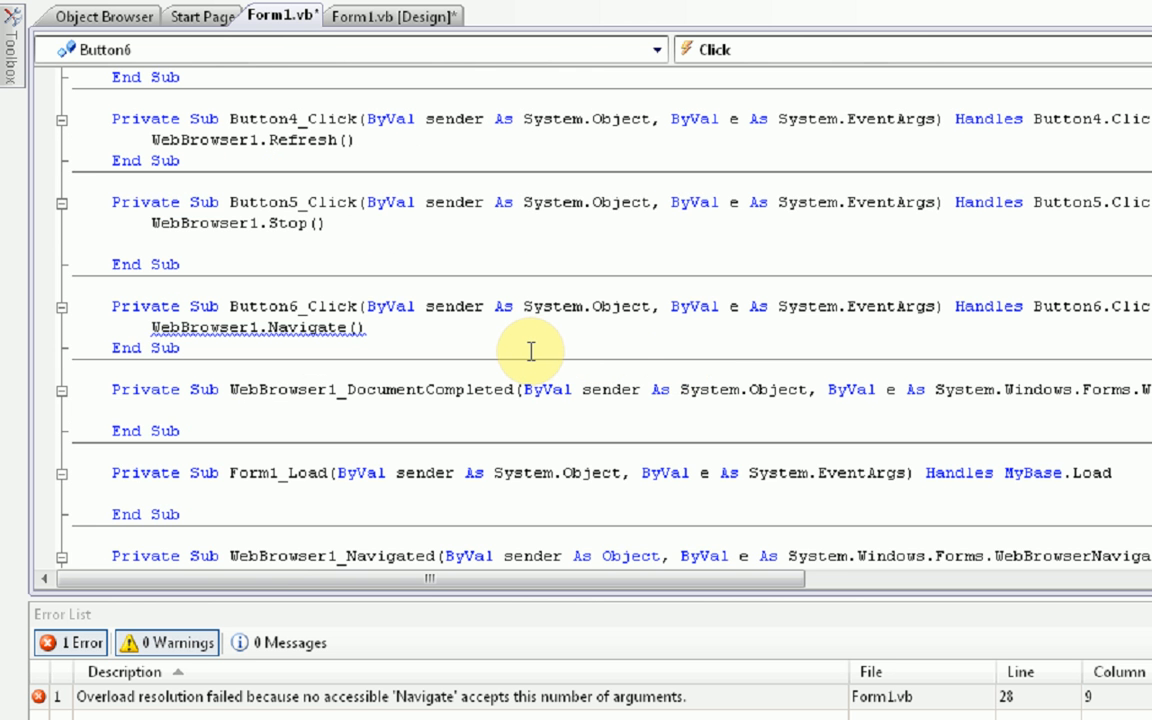
{"action": "type", "text": "\"h"}
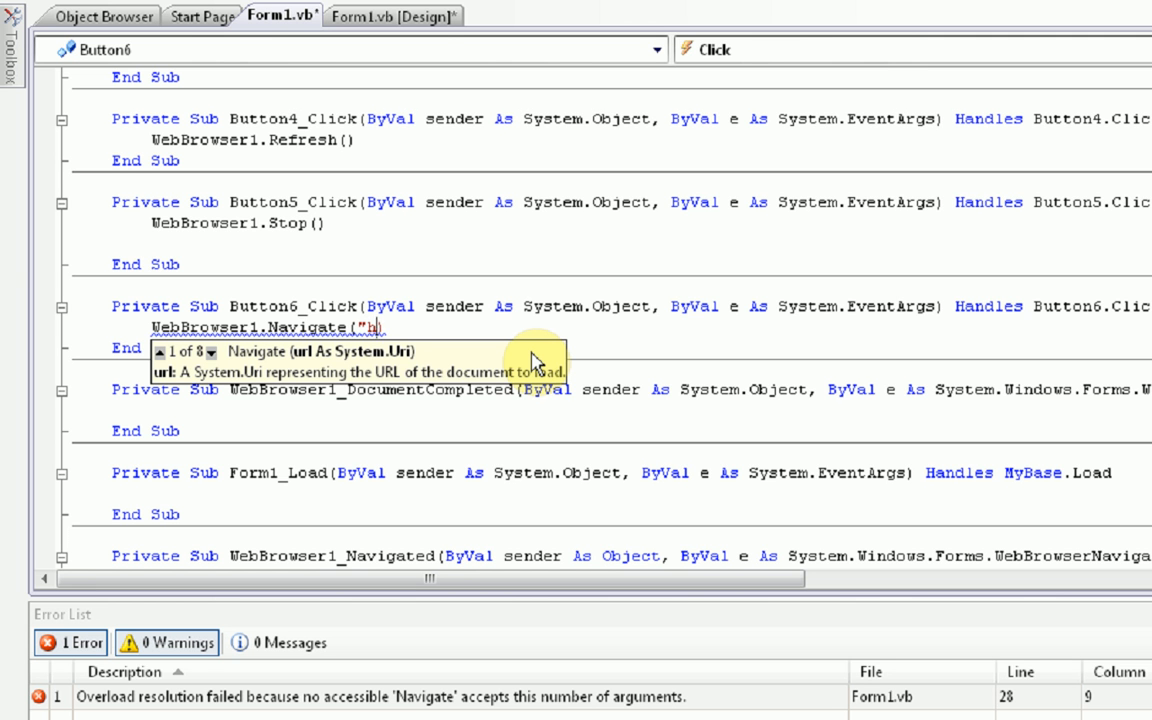
{"action": "type", "text": "ttp://bra"}
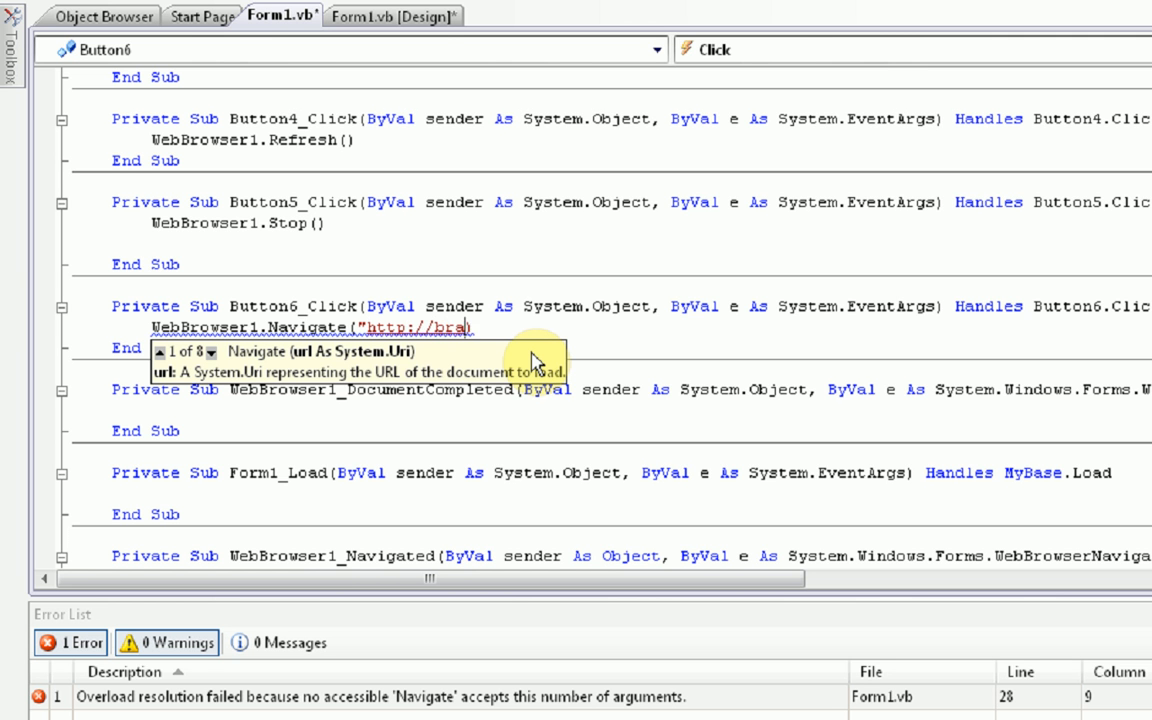
{"action": "type", "text": "ndonsp"}
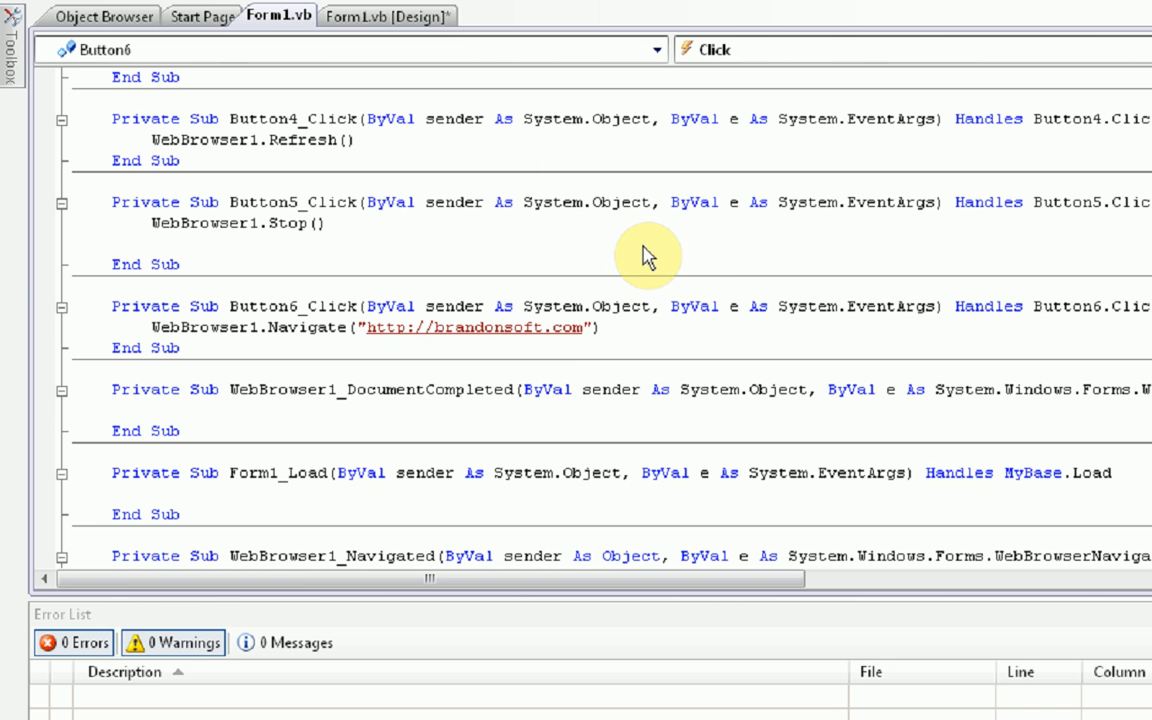
{"action": "left_click", "coordinate": [540, 16]}
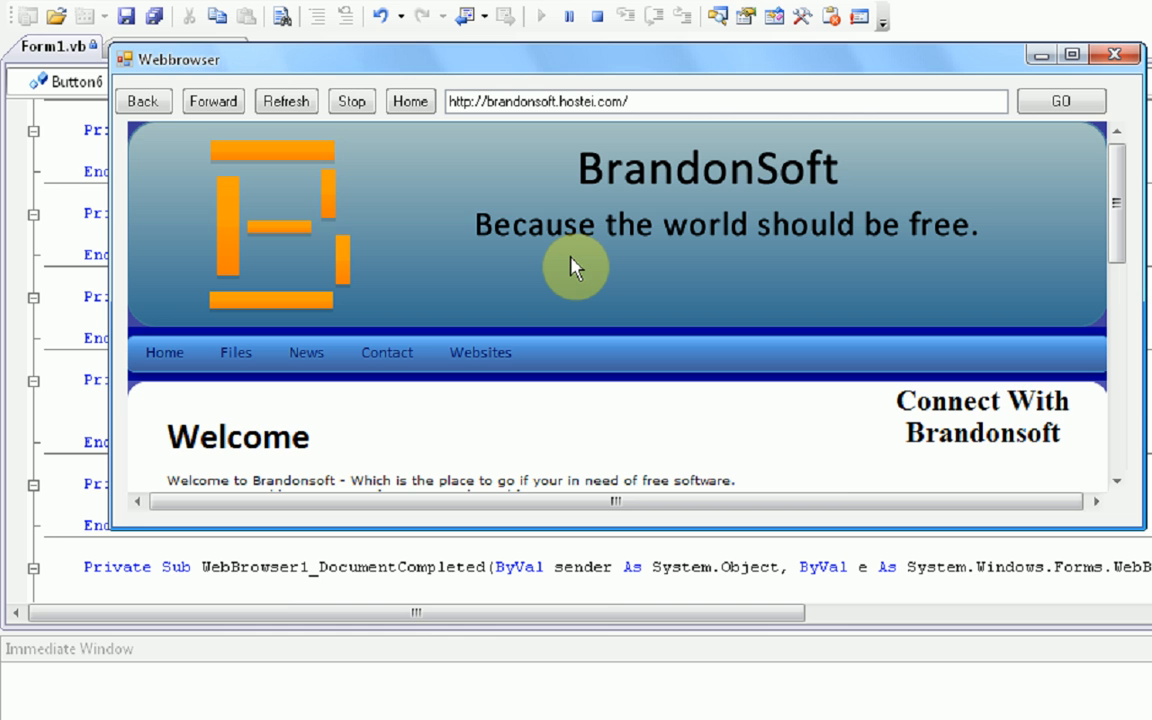
{"action": "mouse_move", "coordinate": [760, 145]}
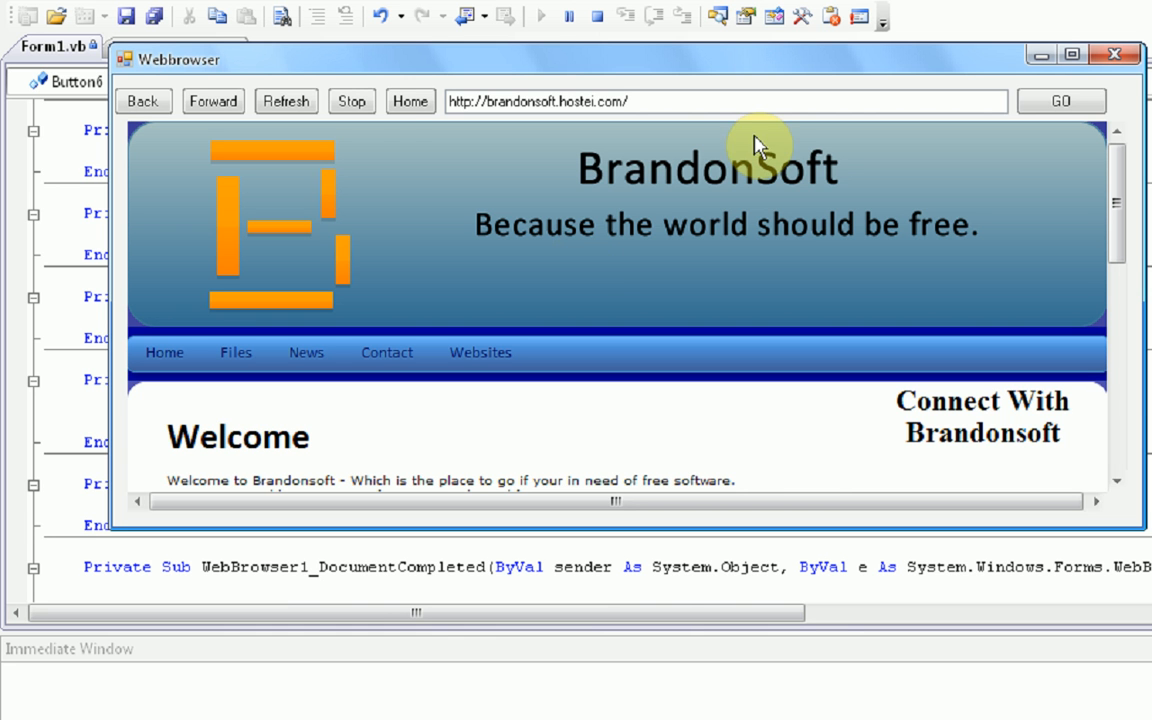
{"action": "type", "text": "youtube.com"}
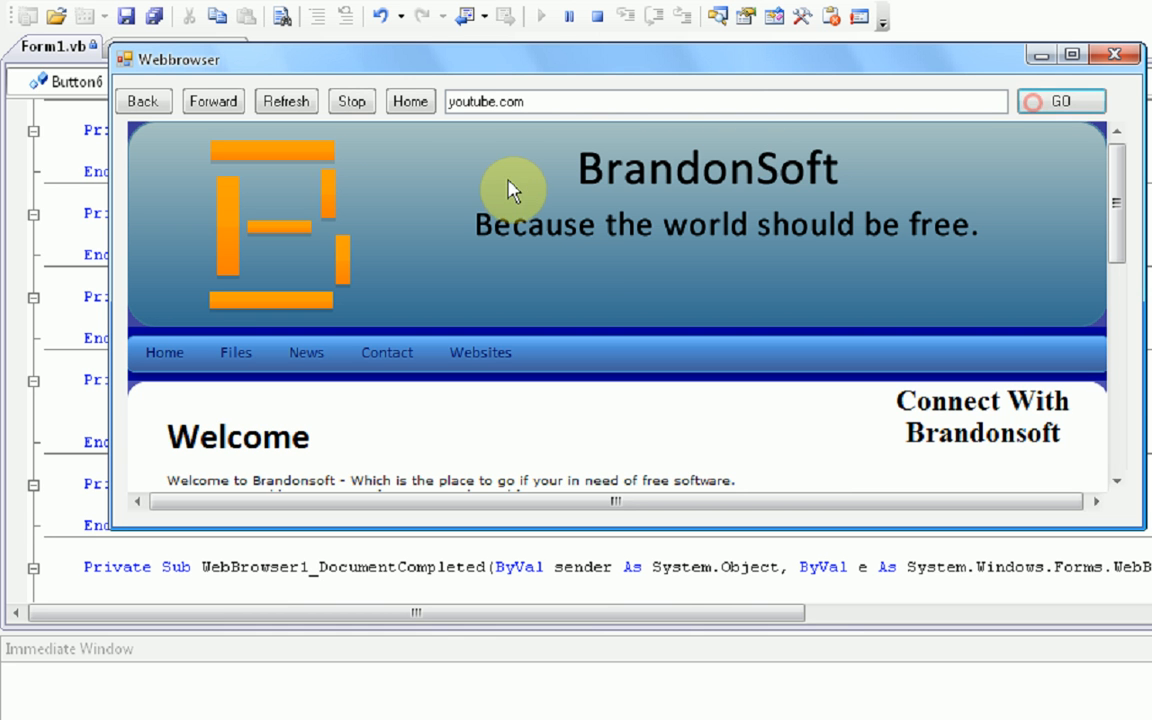
{"action": "left_click", "coordinate": [1060, 101]}
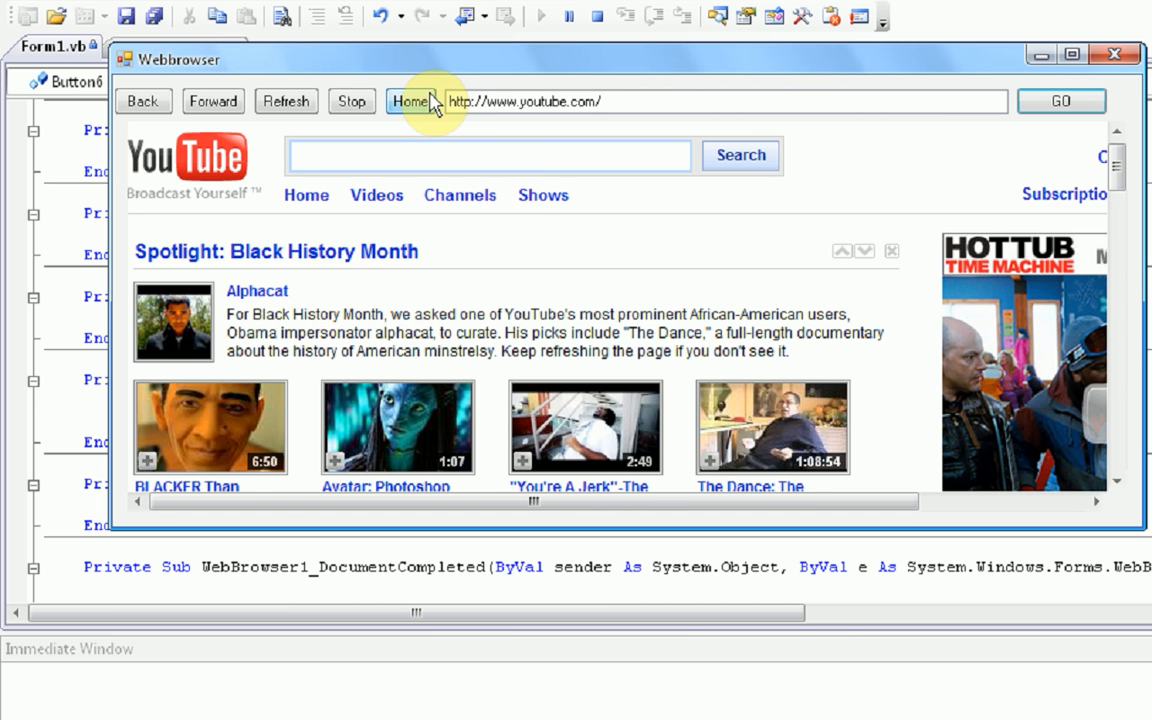
{"action": "left_click", "coordinate": [410, 101]}
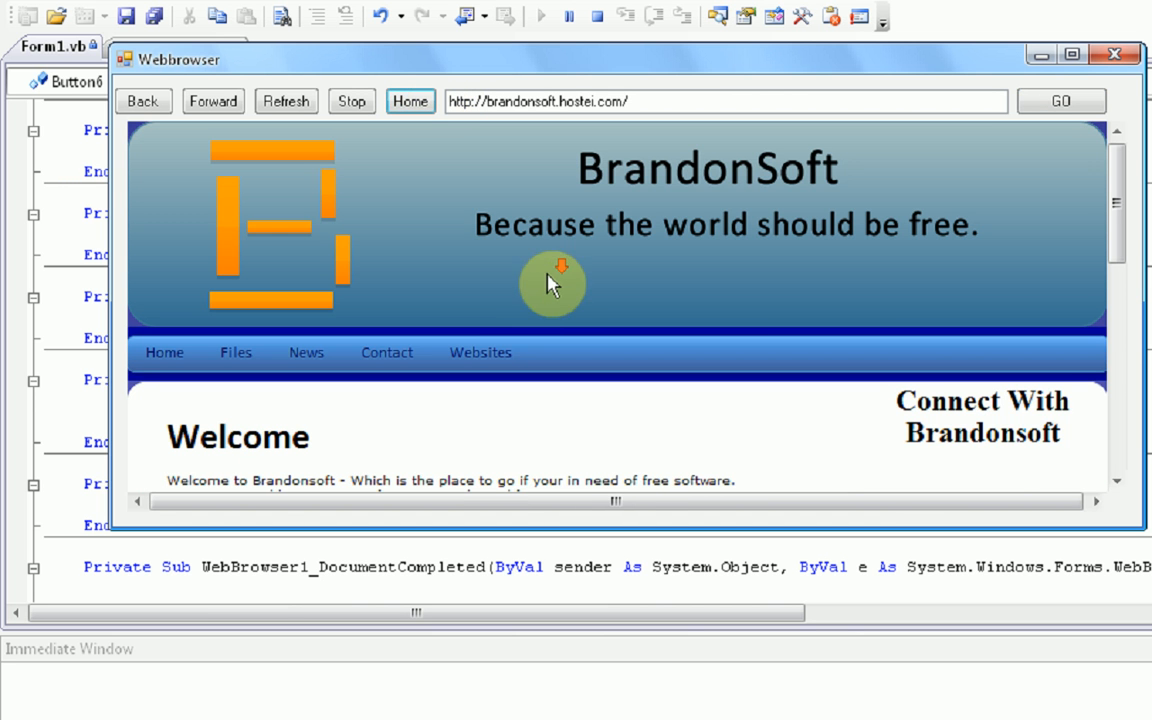
{"action": "scroll", "scroll_direction": "down", "scroll_amount": 3}
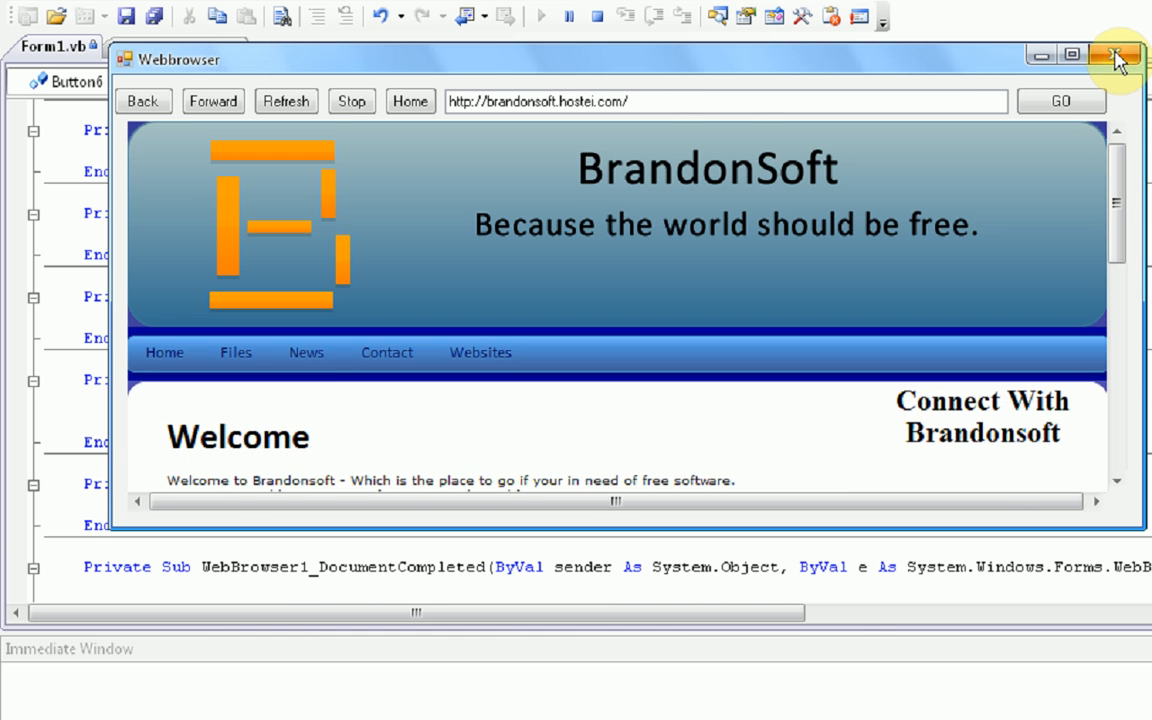
{"action": "left_click", "coordinate": [1116, 55]}
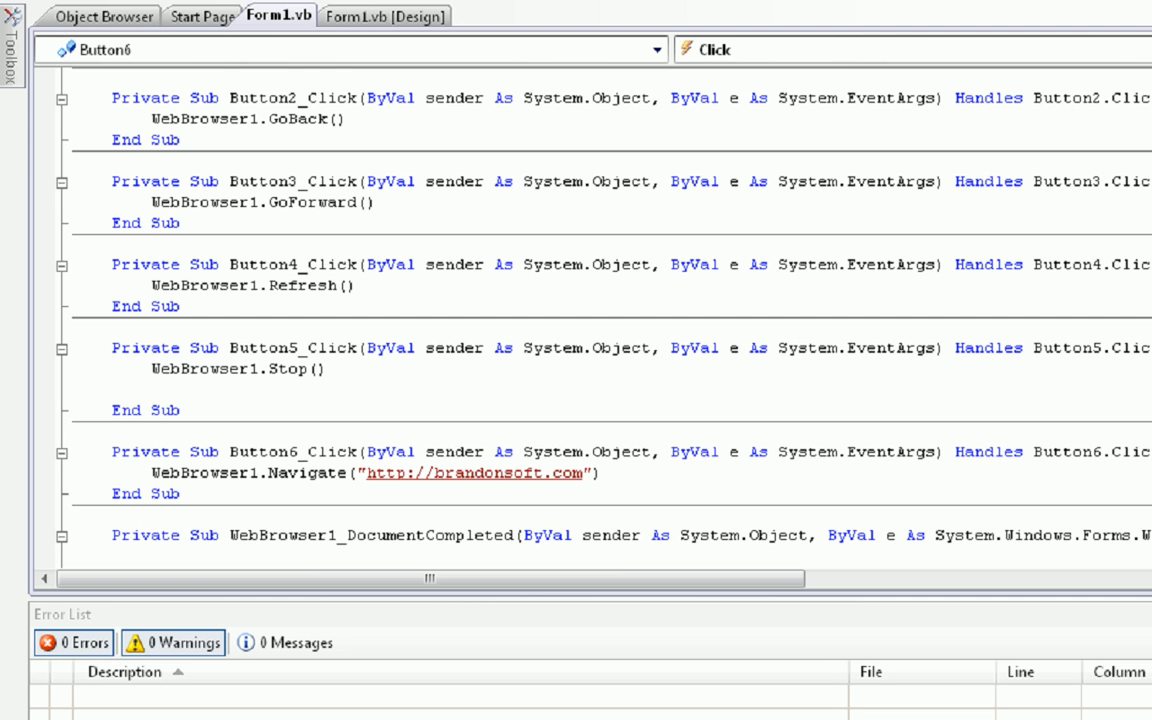
{"action": "left_click", "coordinate": [384, 15]}
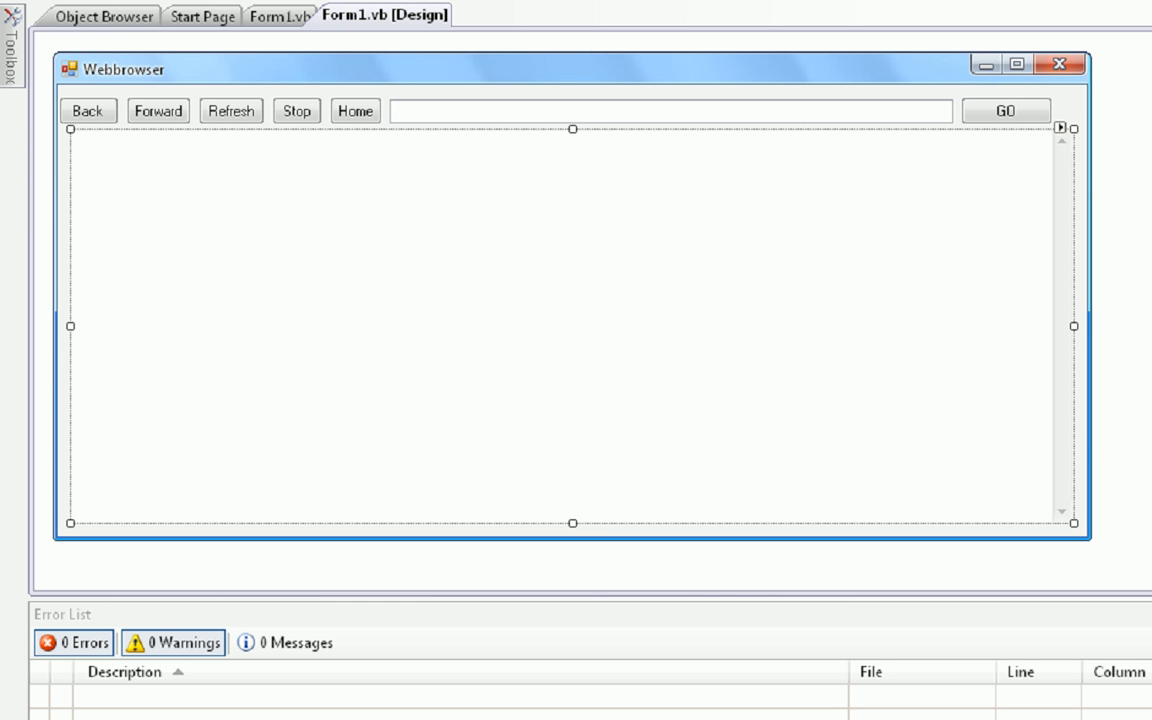
{"action": "mouse_move", "coordinate": [1004, 401]}
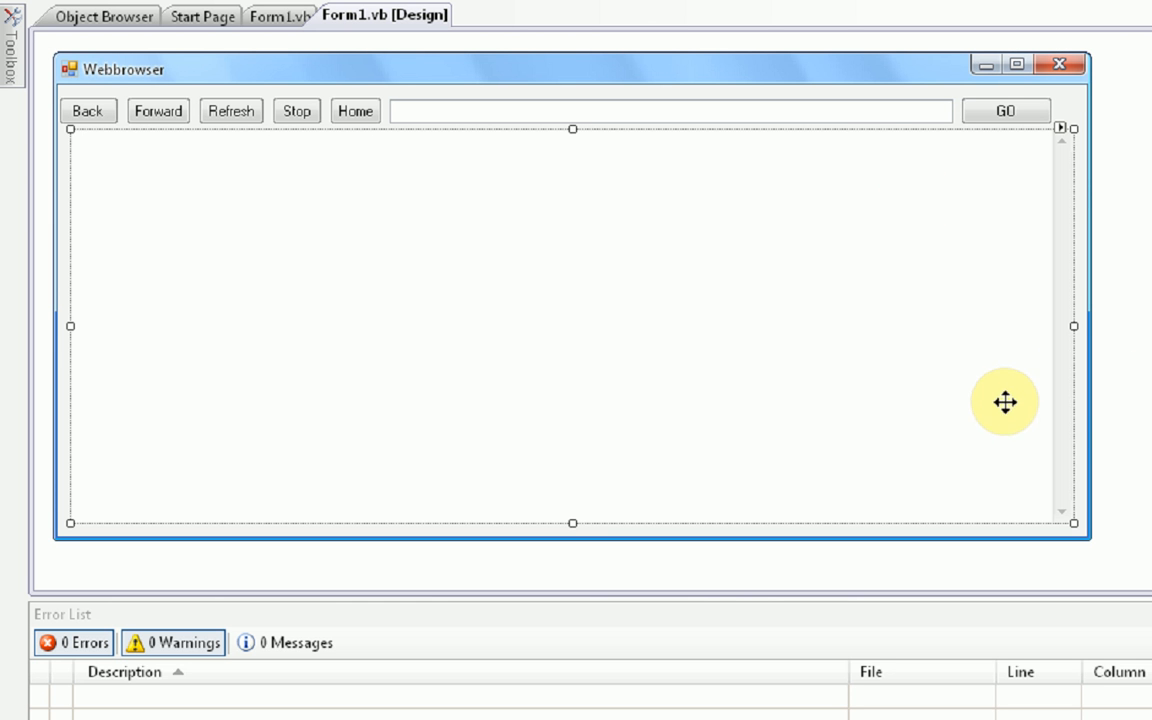
{"action": "mouse_move", "coordinate": [979, 475]}
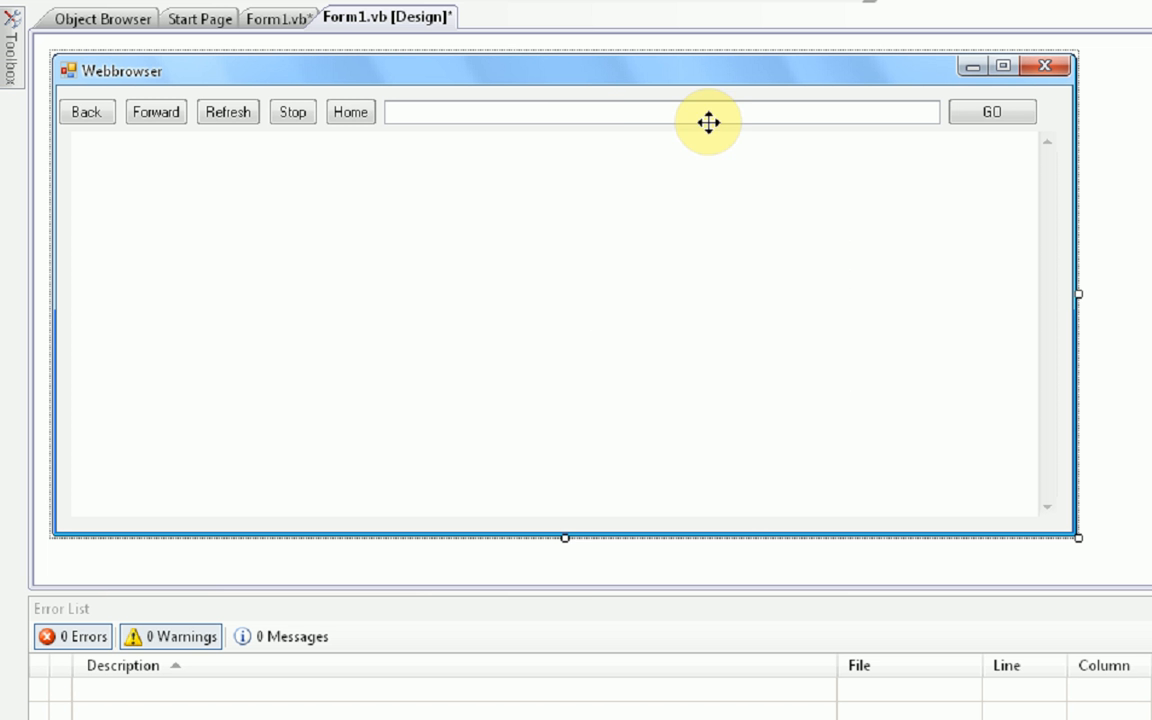
{"action": "mouse_move", "coordinate": [755, 432]}
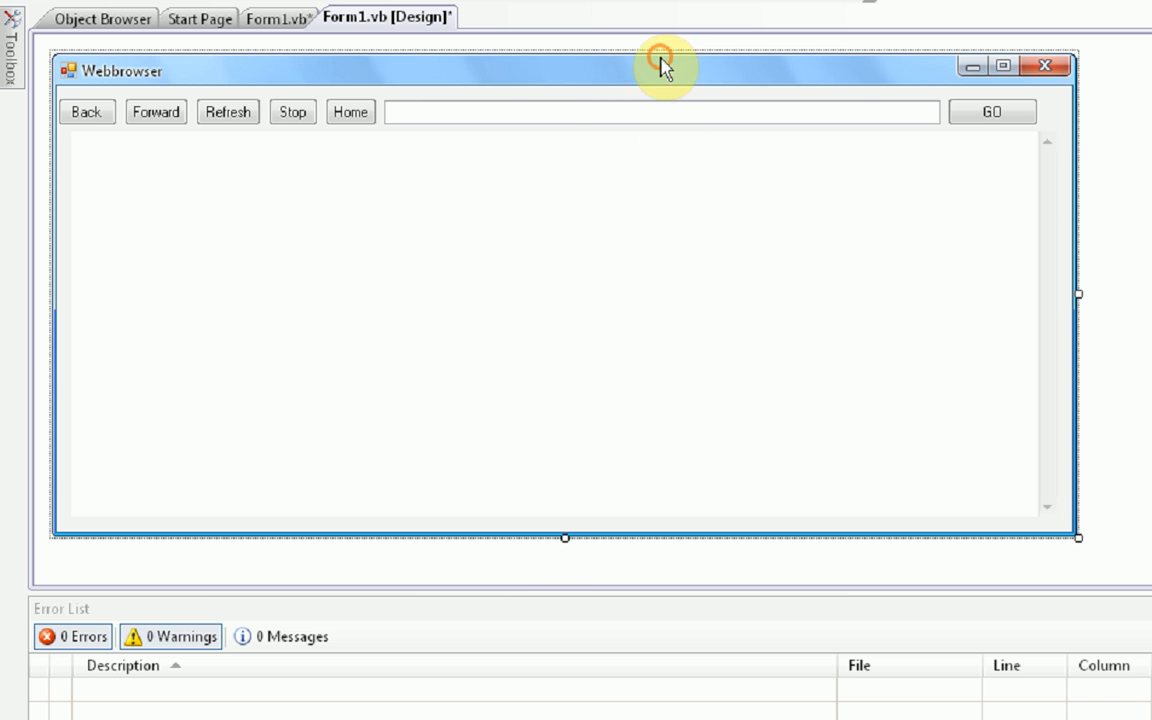
{"action": "mouse_move", "coordinate": [681, 223]}
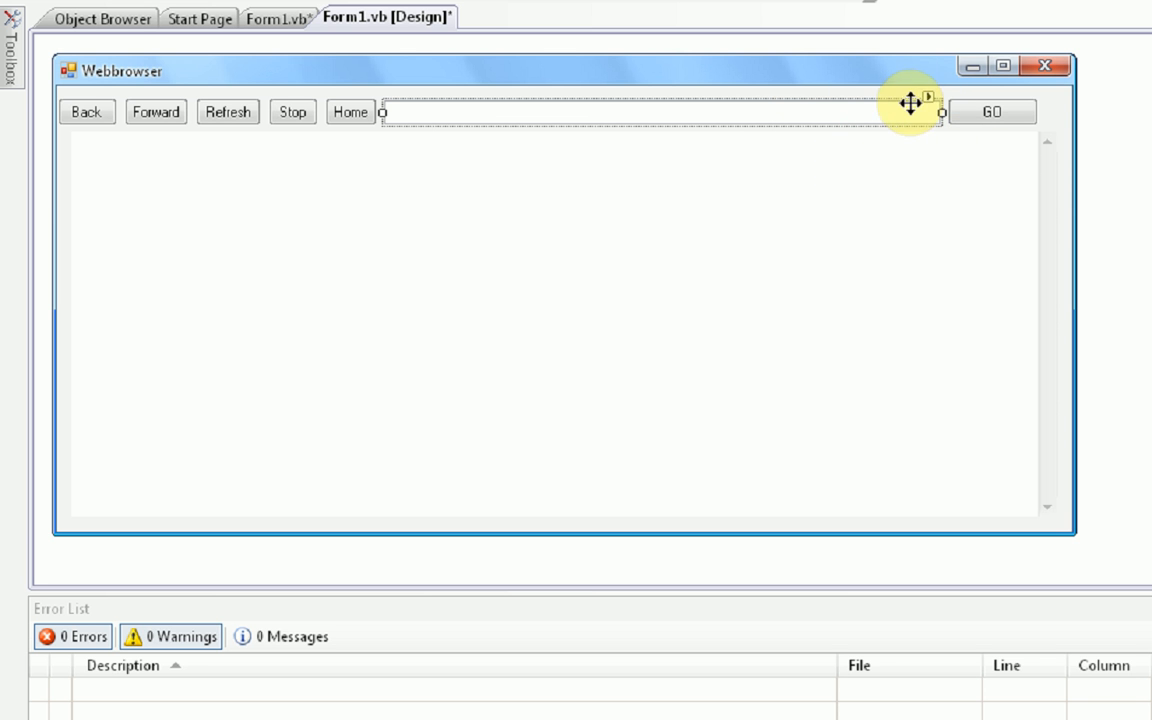
{"action": "mouse_move", "coordinate": [718, 268]}
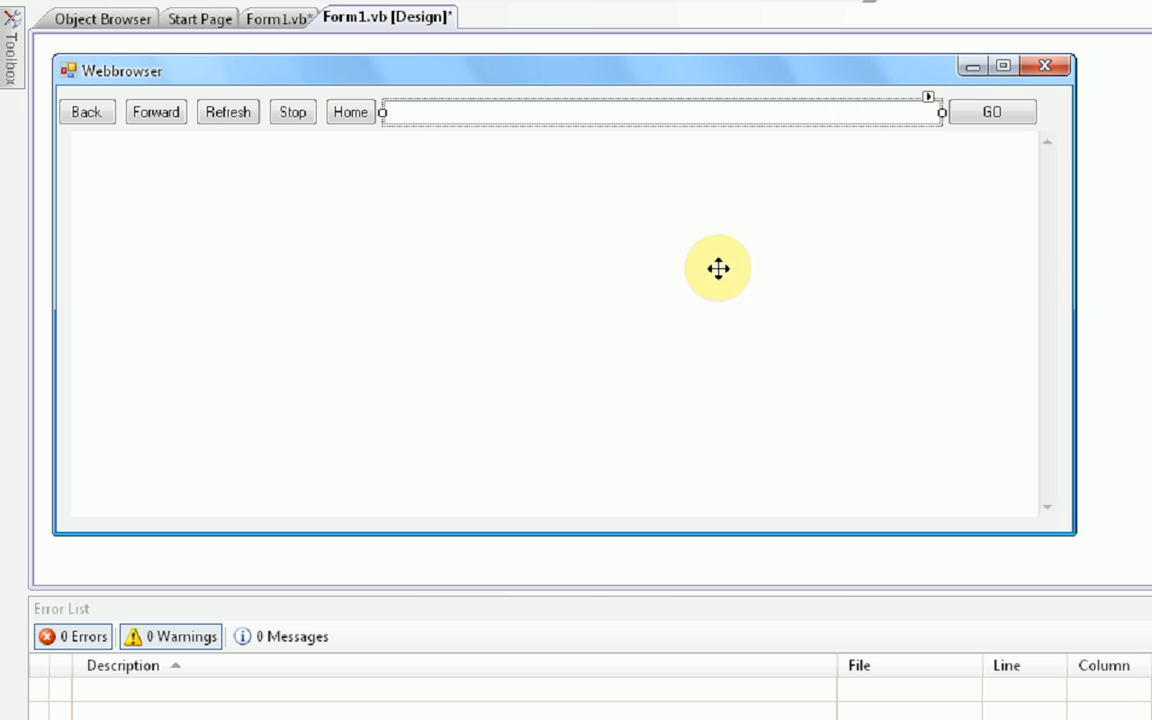
{"action": "mouse_move", "coordinate": [876, 141]}
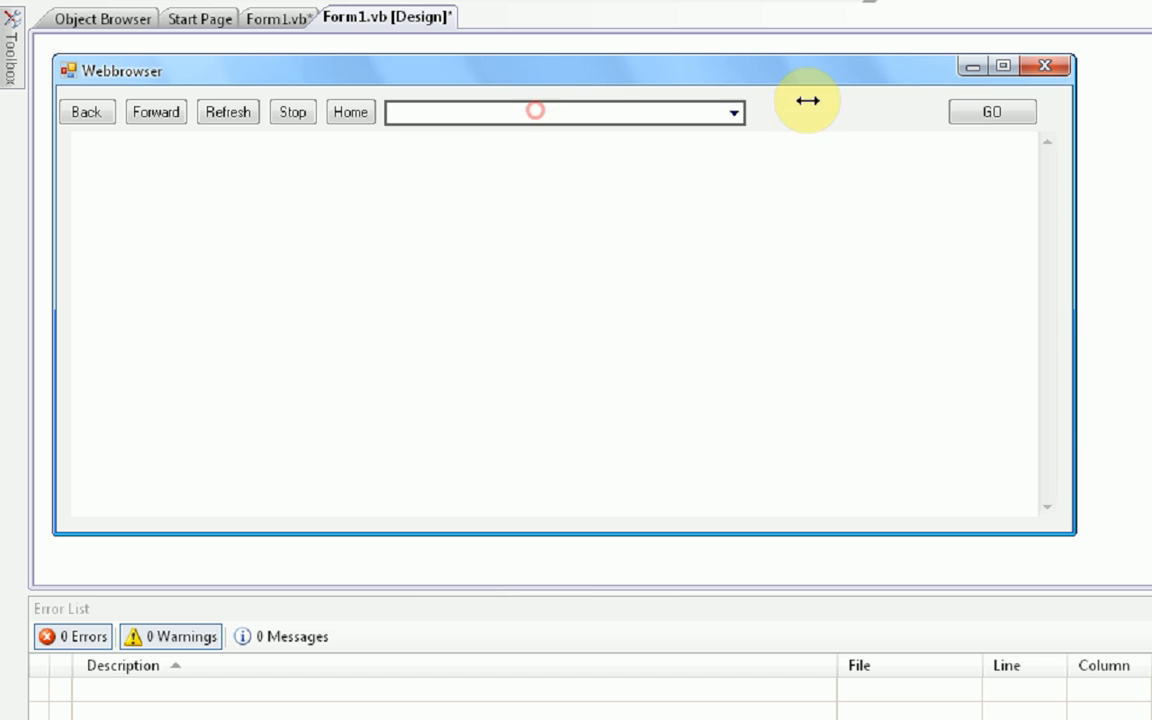
Select the new address ComboBox to resize it, then select the WebBrowser area
{"action": "left_click", "coordinate": [565, 320]}
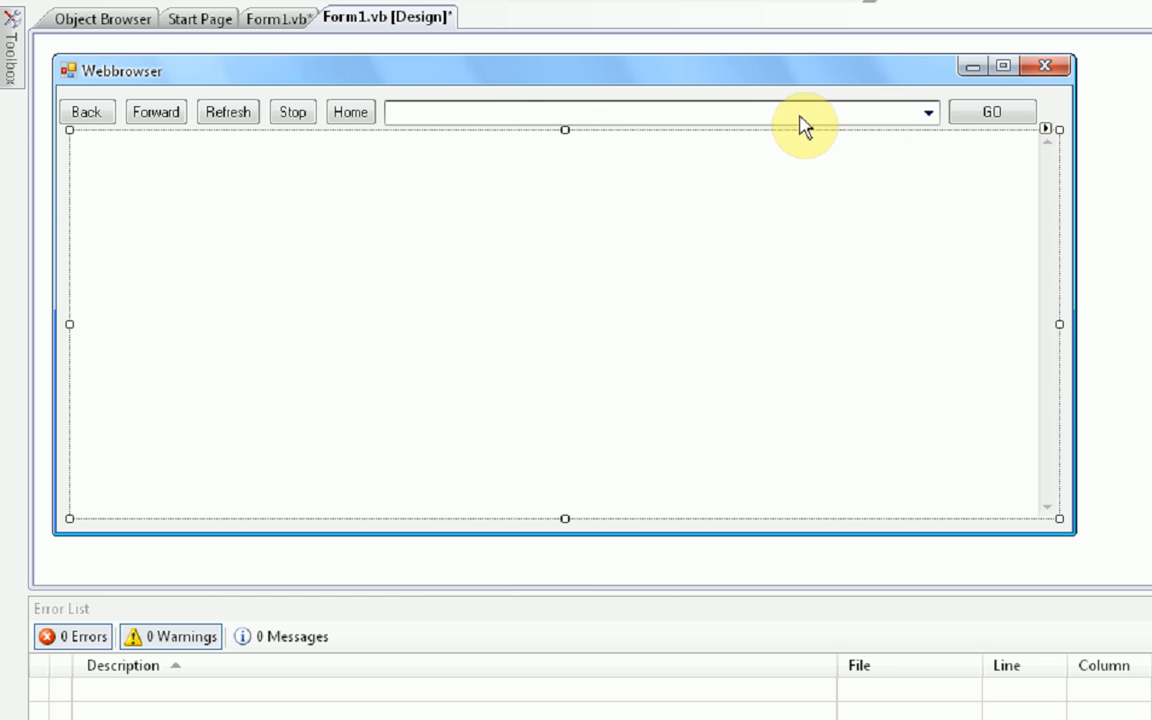
{"action": "left_click", "coordinate": [277, 18]}
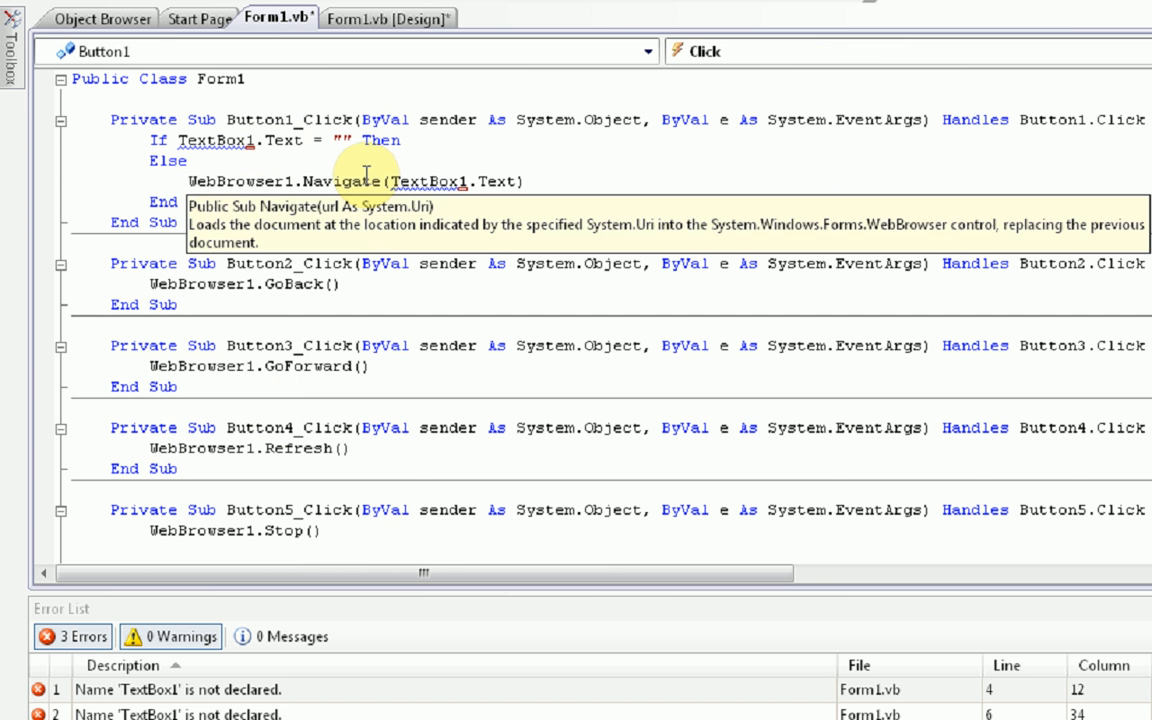
Replace each TextBox1 reference in Form1.vb with ComboBox1 via IntelliSense
{"action": "type", "text": "comp"}
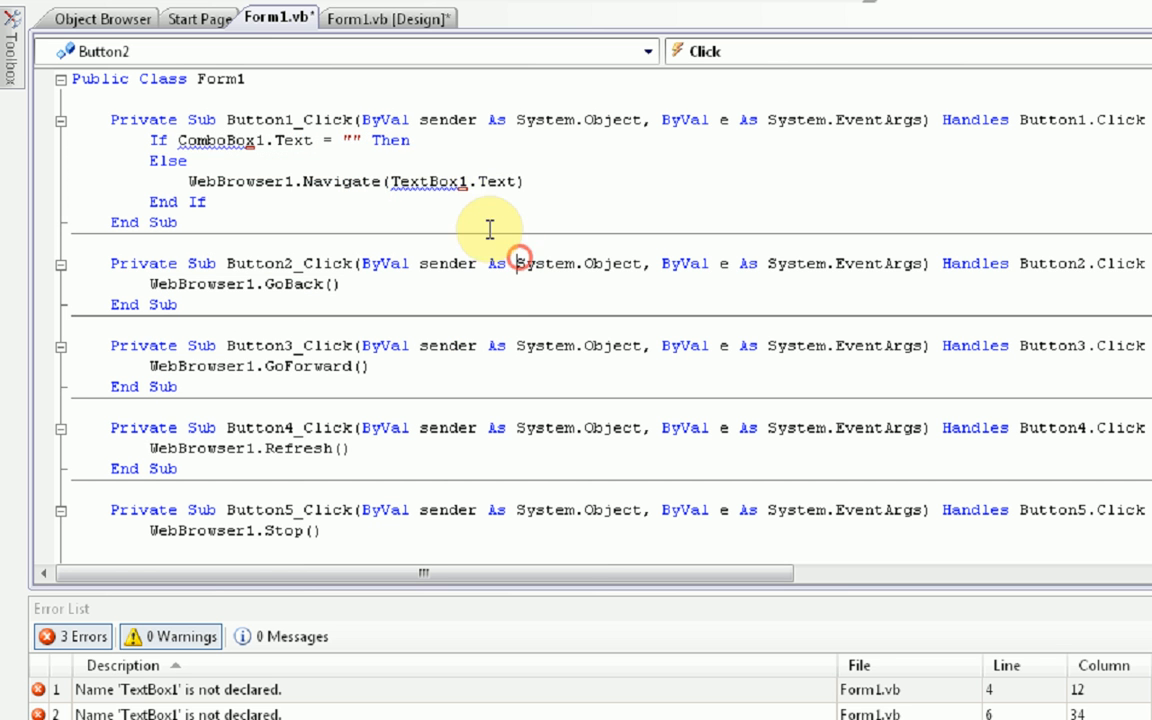
{"action": "double_click", "coordinate": [431, 181]}
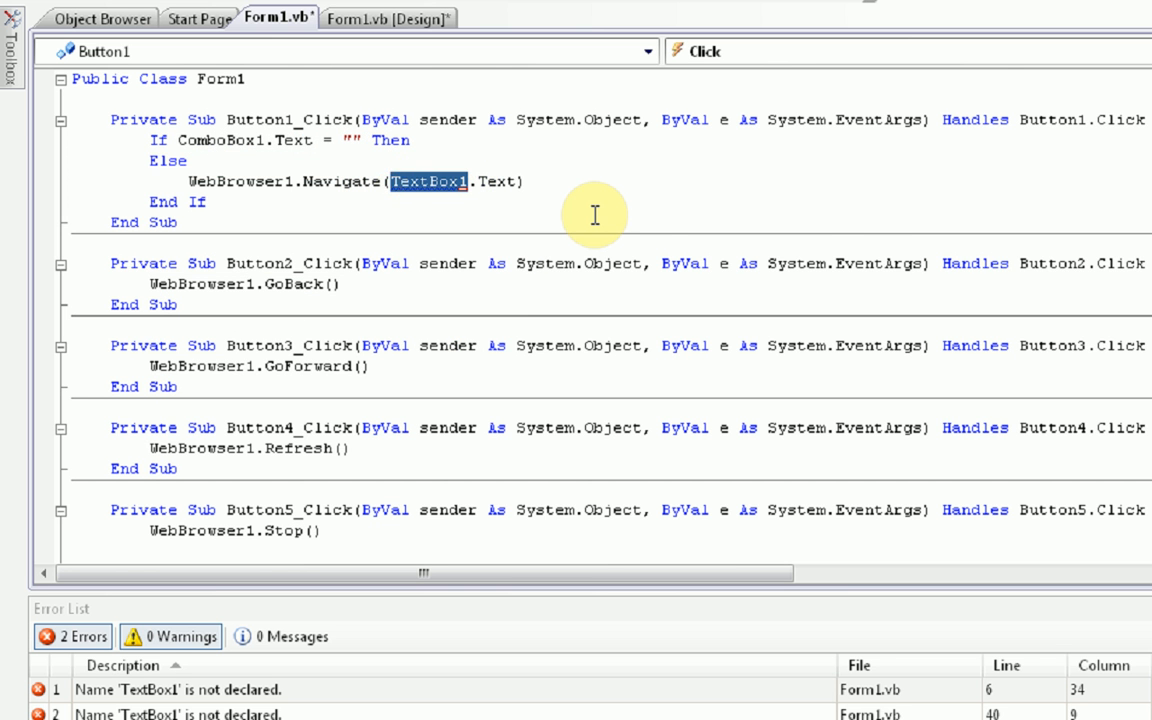
{"action": "type", "text": "combox"}
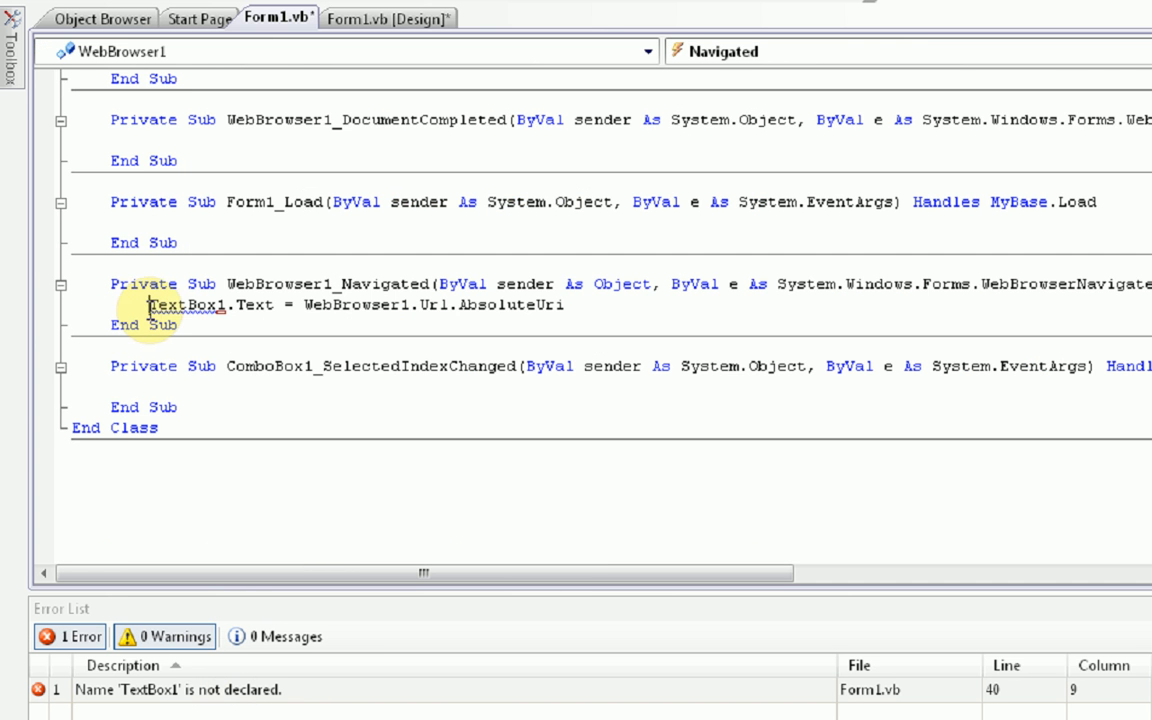
{"action": "type", "text": "combobo"}
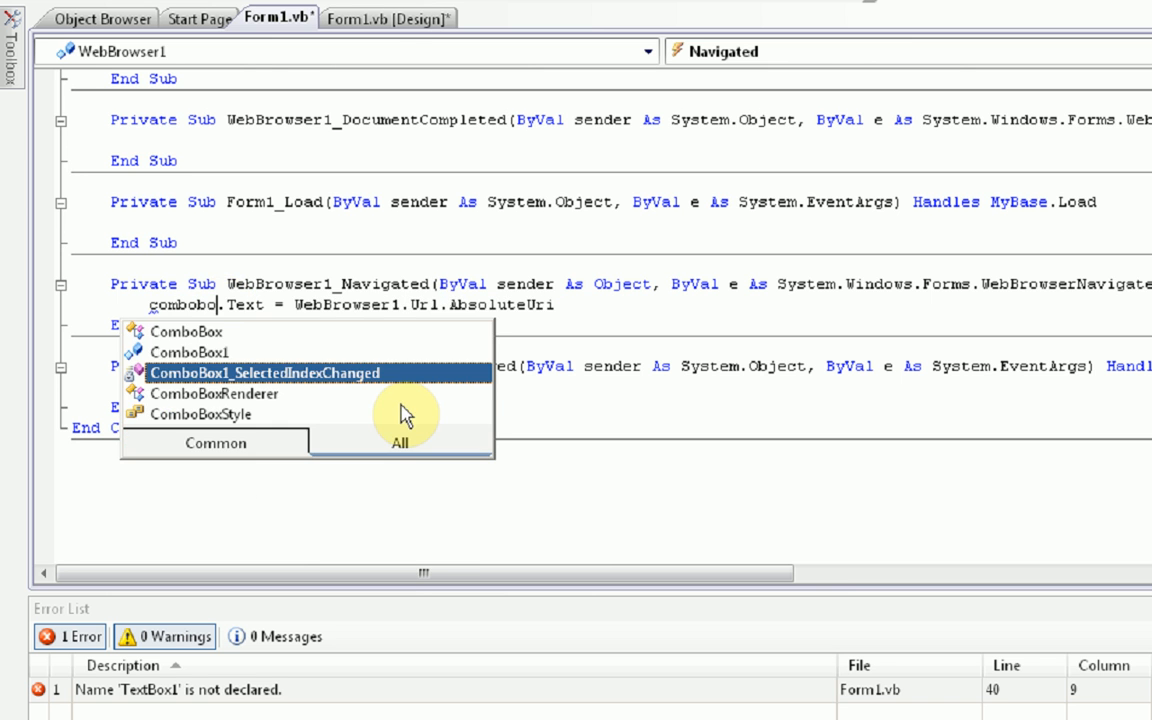
{"action": "left_click", "coordinate": [385, 17]}
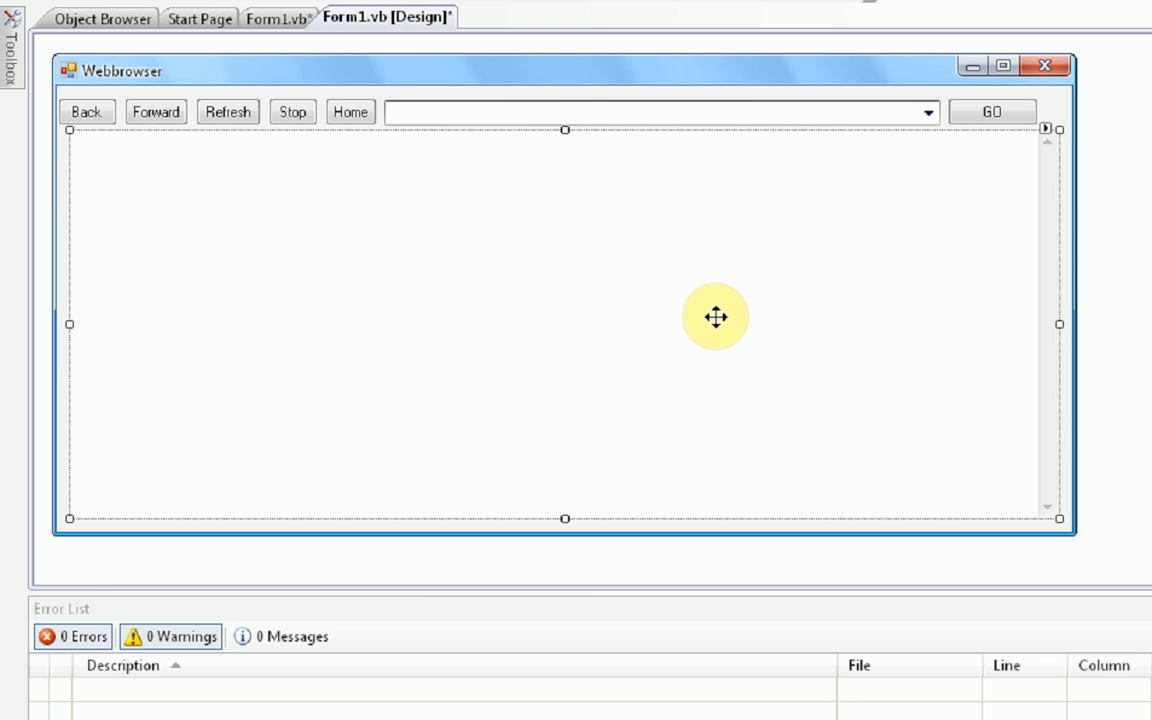
{"action": "mouse_move", "coordinate": [713, 165]}
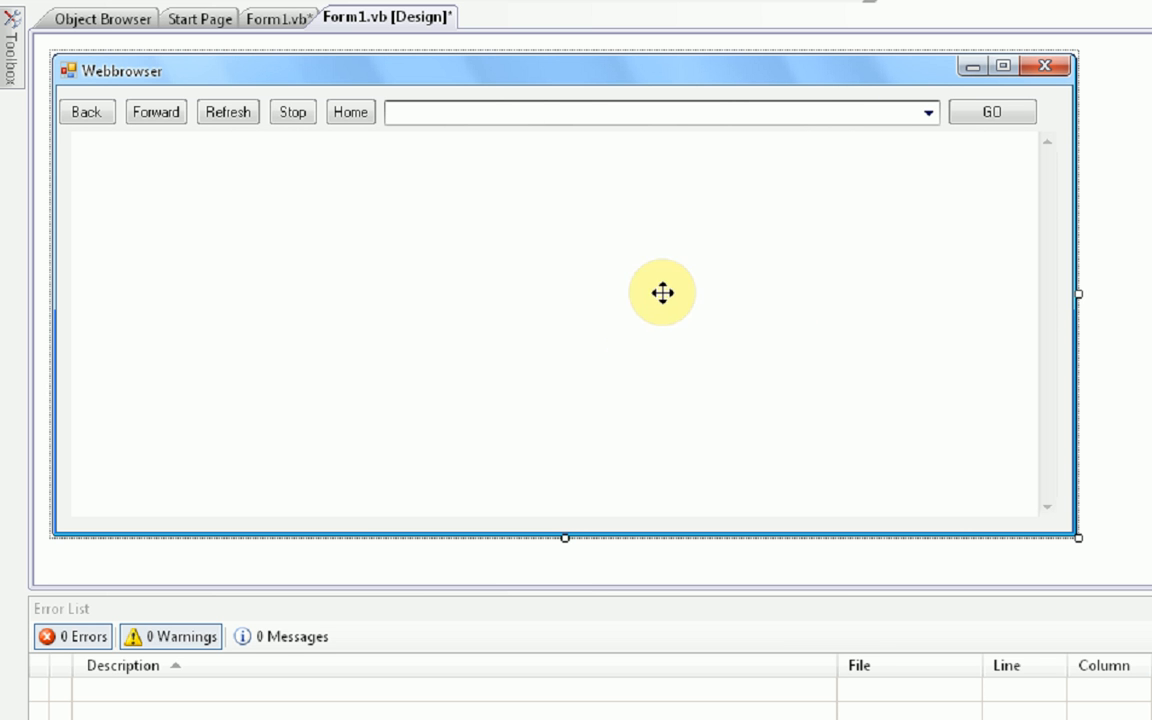
{"action": "mouse_move", "coordinate": [490, 277]}
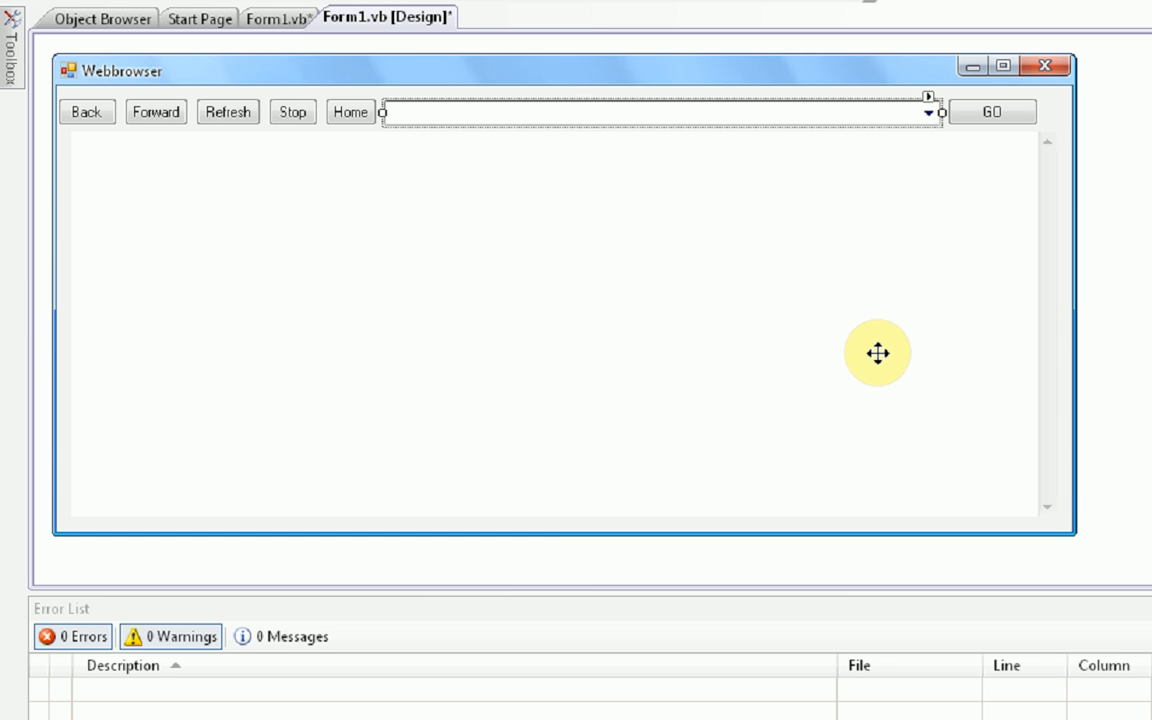
In WebBrowser1_Navigated, add ComboBox1.Items.Add(WebBrowser1.Url.AbsoluteUri)
{"action": "left_click", "coordinate": [275, 18]}
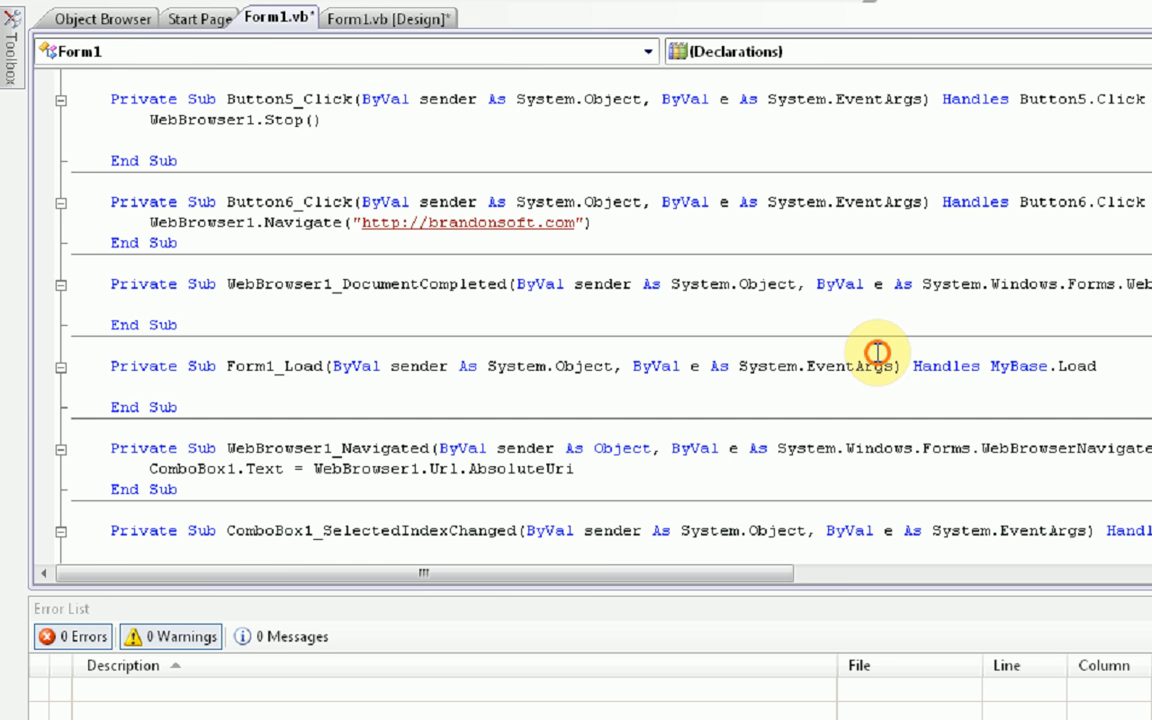
{"action": "scroll", "scroll_direction": "down", "scroll_amount": 3}
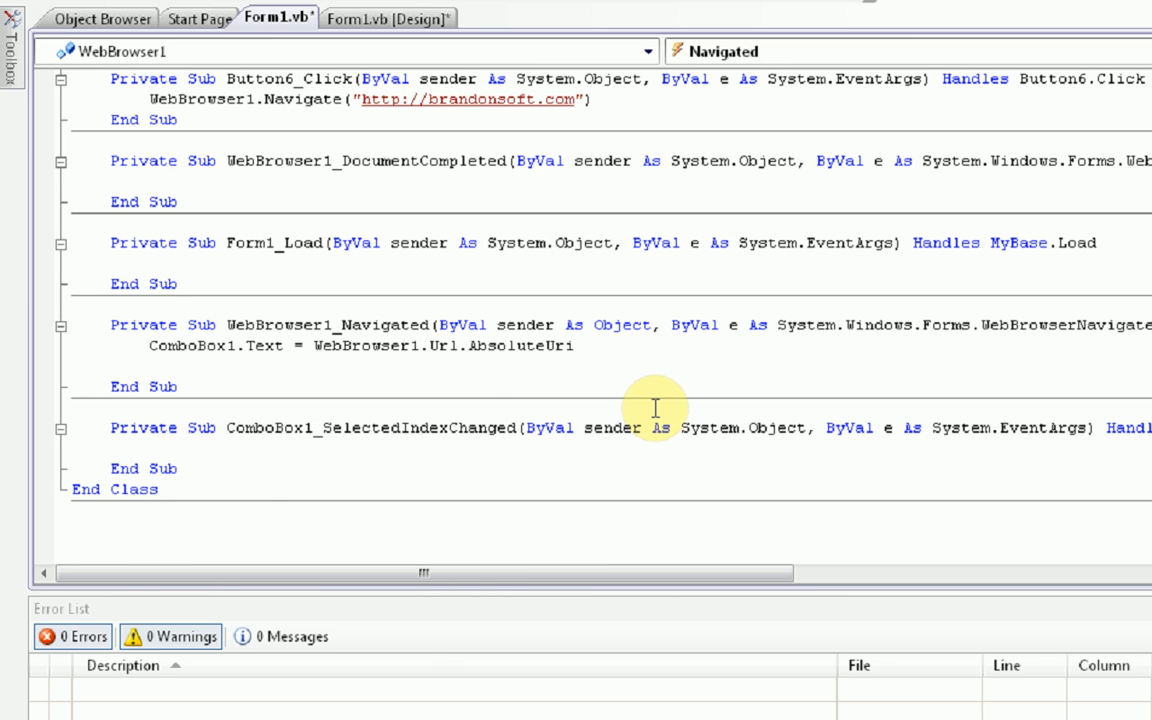
{"action": "type", "text": "combox1"}
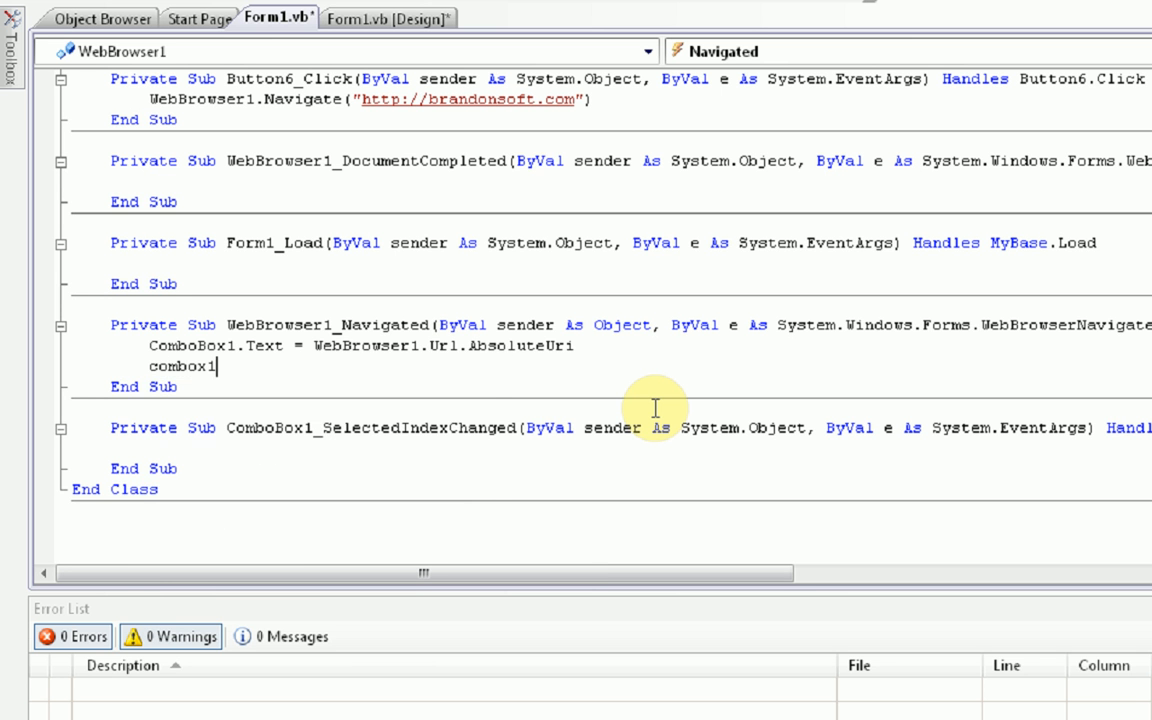
{"action": "type", "text": "o"}
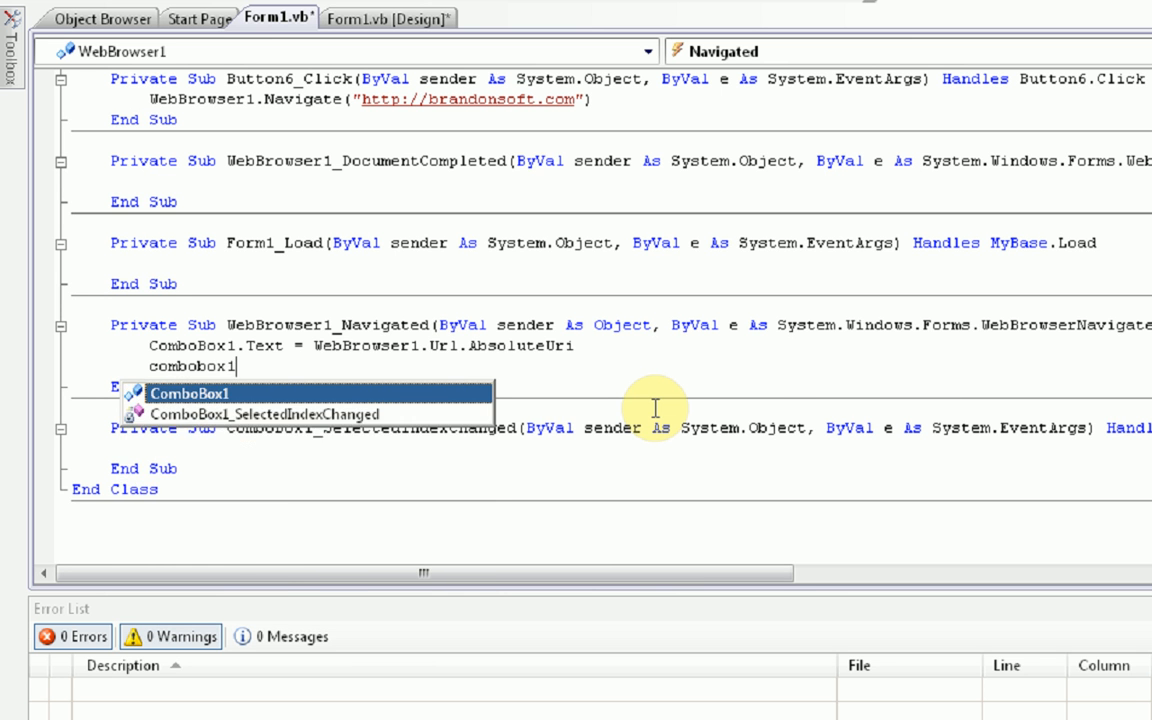
{"action": "type", "text": ".items"}
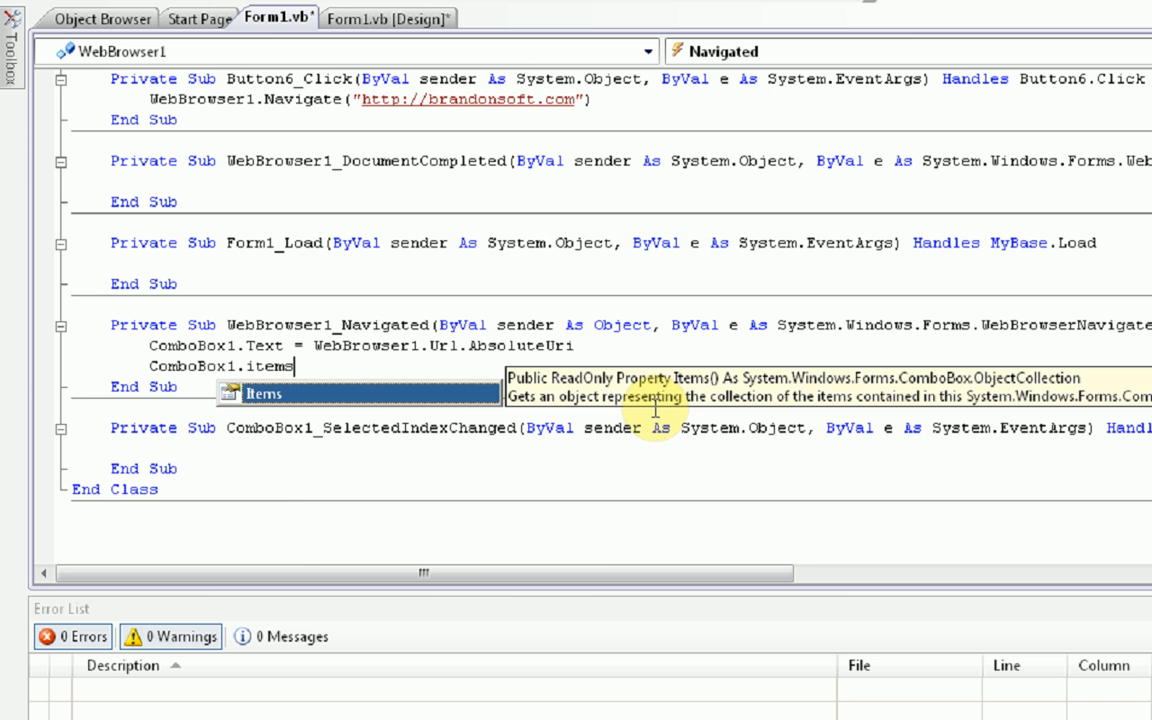
{"action": "type", "text": ".ad"}
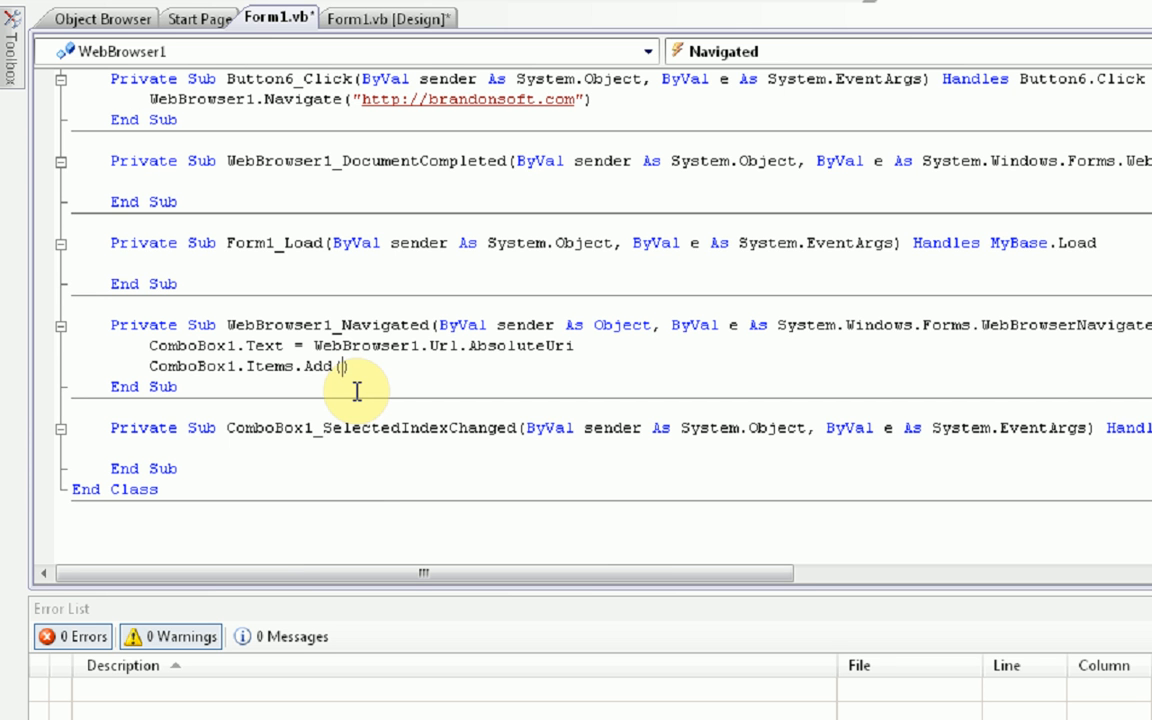
{"action": "type", "text": "webbrowser"}
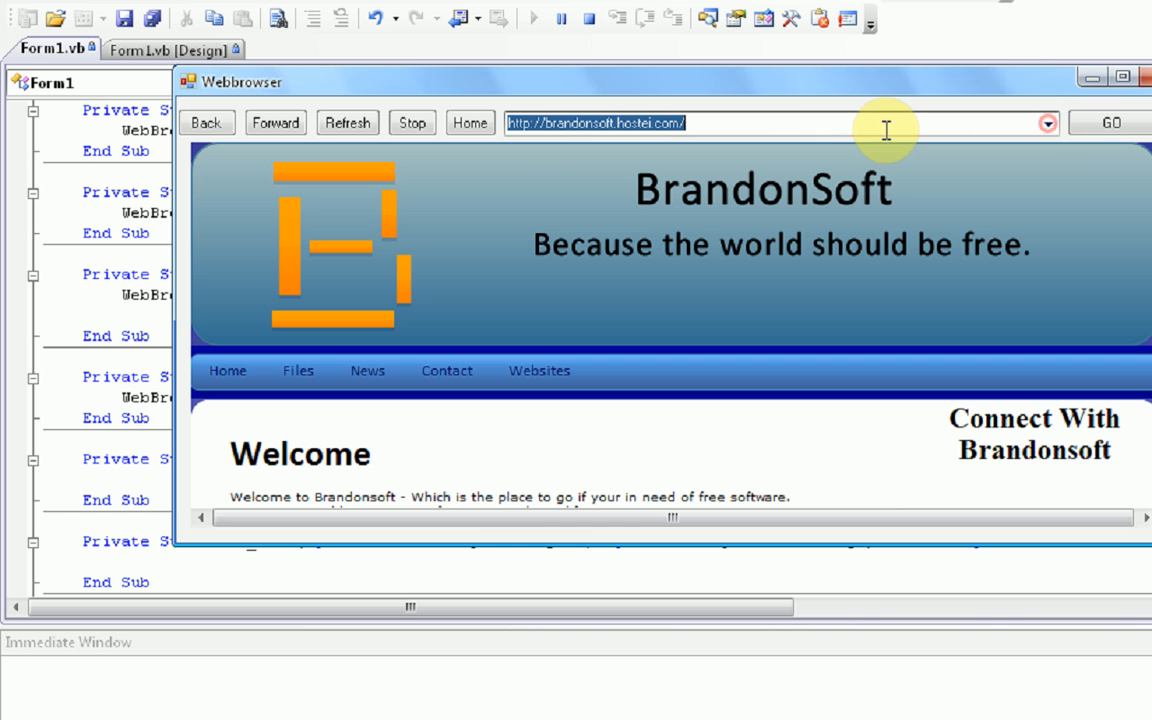
Load youtube.com from the address ComboBox, then open its dropdown showing the visited URLs
{"action": "type", "text": "youtube.co"}
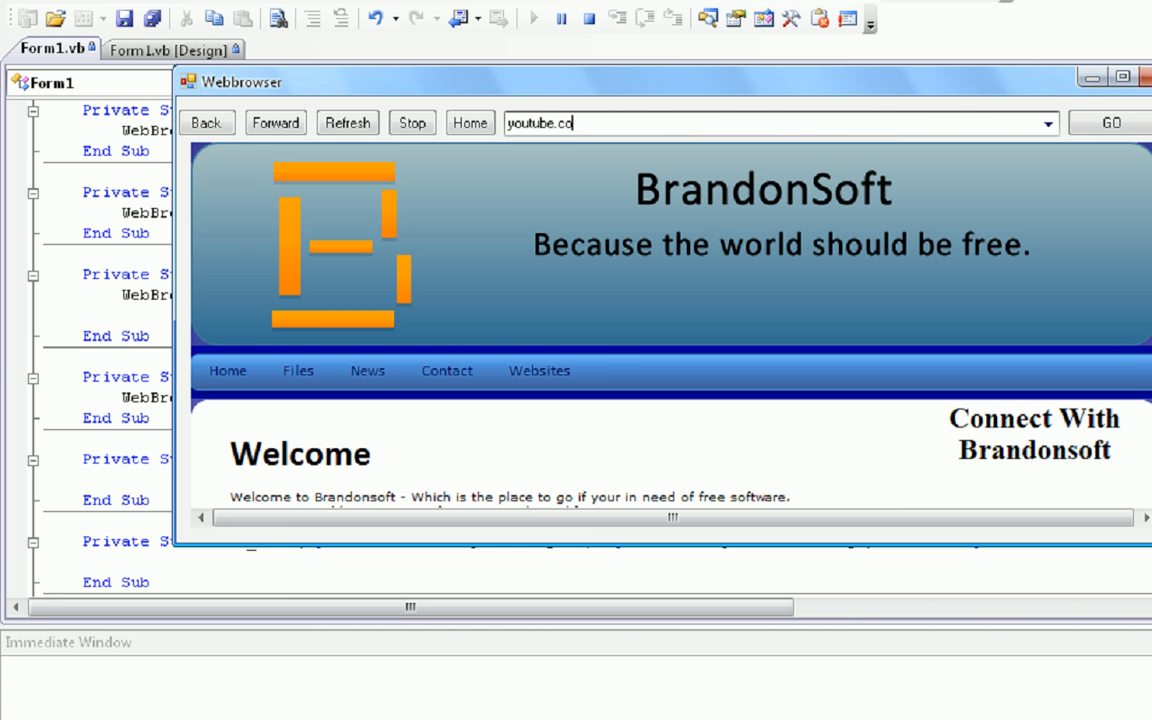
{"action": "left_click", "coordinate": [1110, 122]}
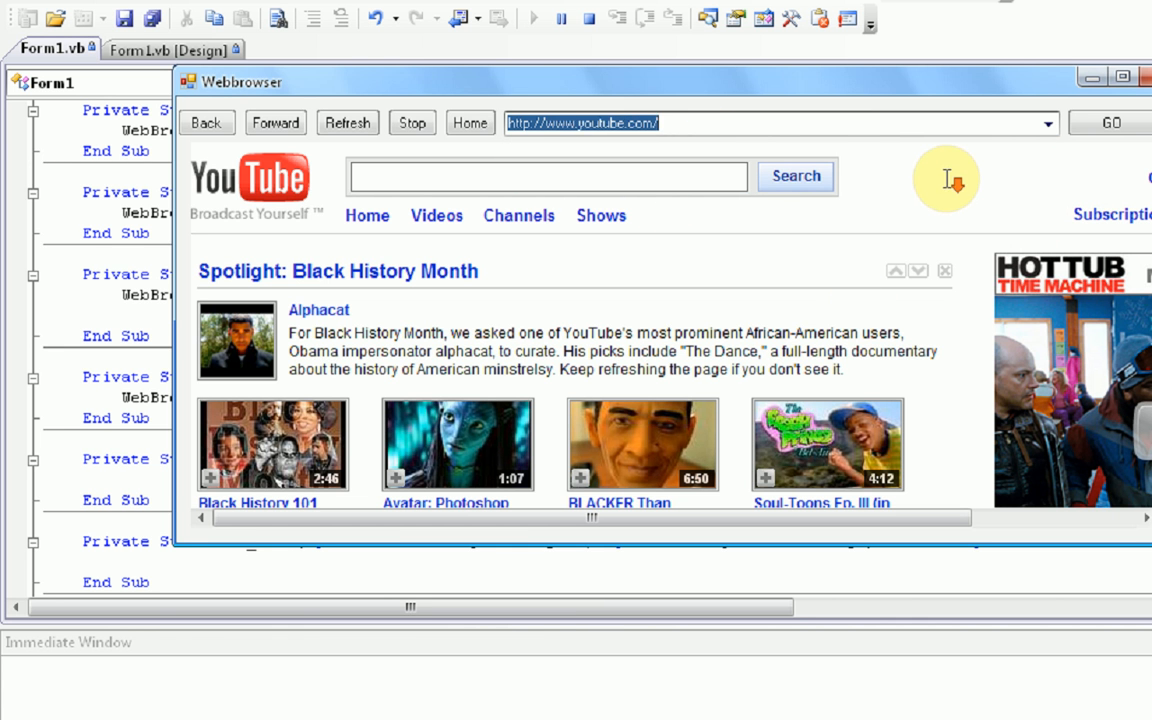
{"action": "left_click", "coordinate": [1047, 123]}
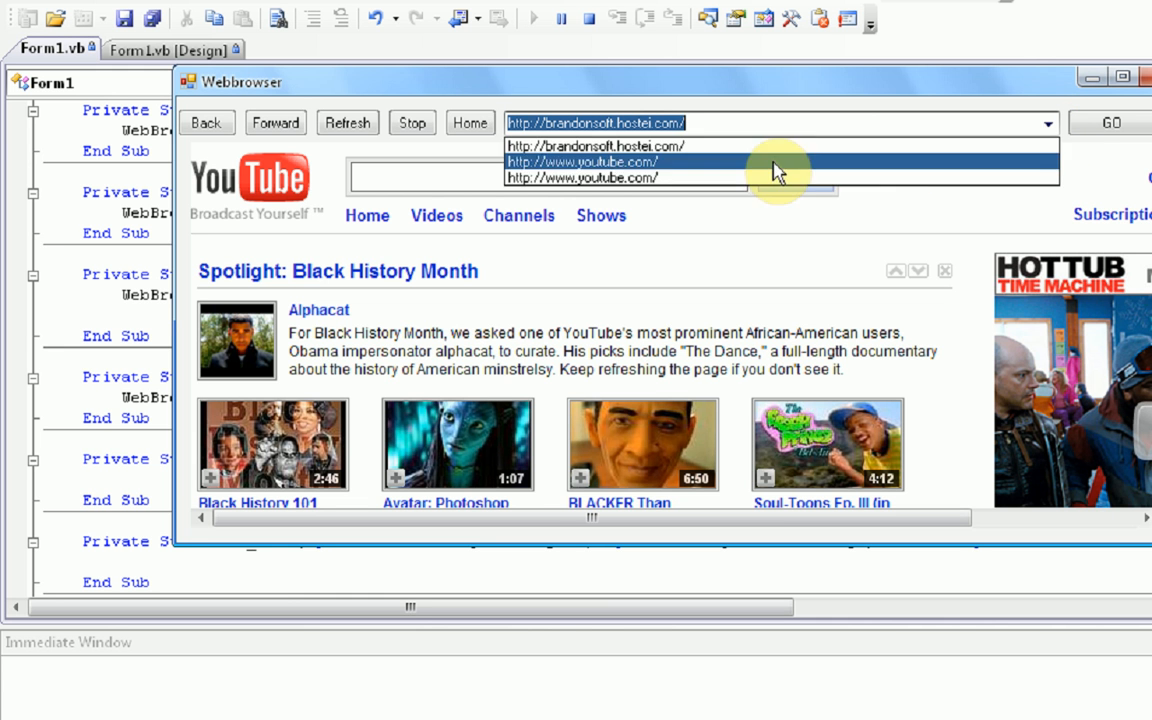
{"action": "mouse_move", "coordinate": [725, 147]}
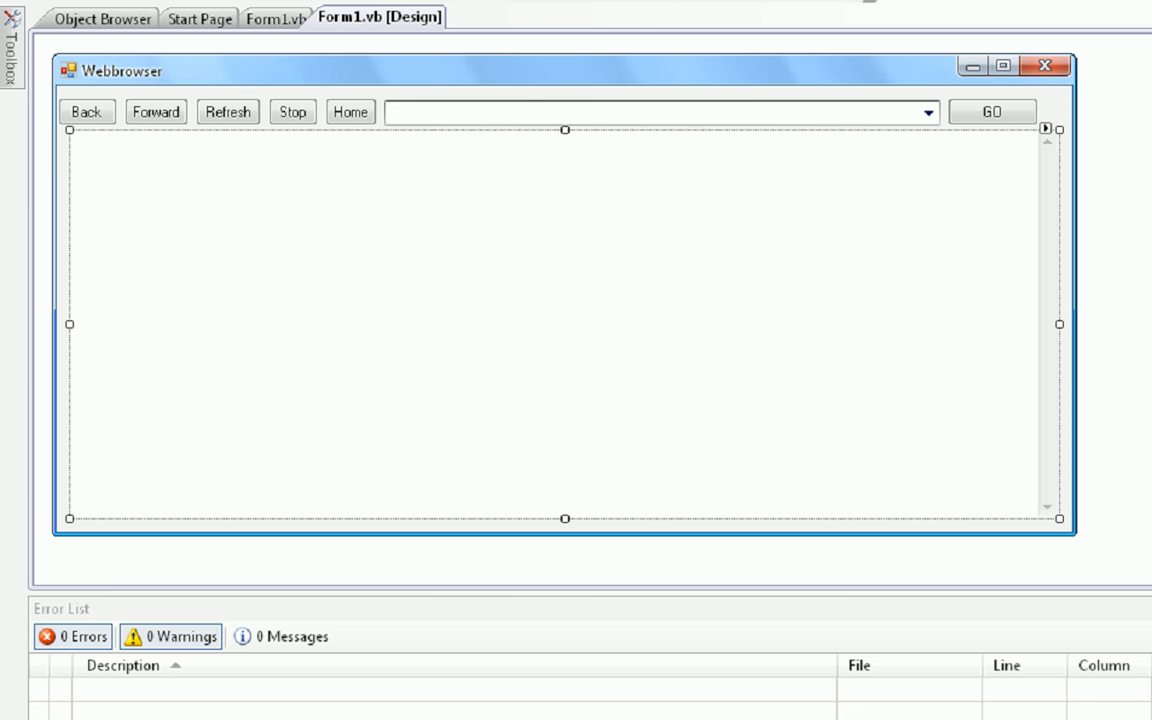
Select the address ComboBox, then maximise the running browser window
{"action": "left_click", "coordinate": [424, 111]}
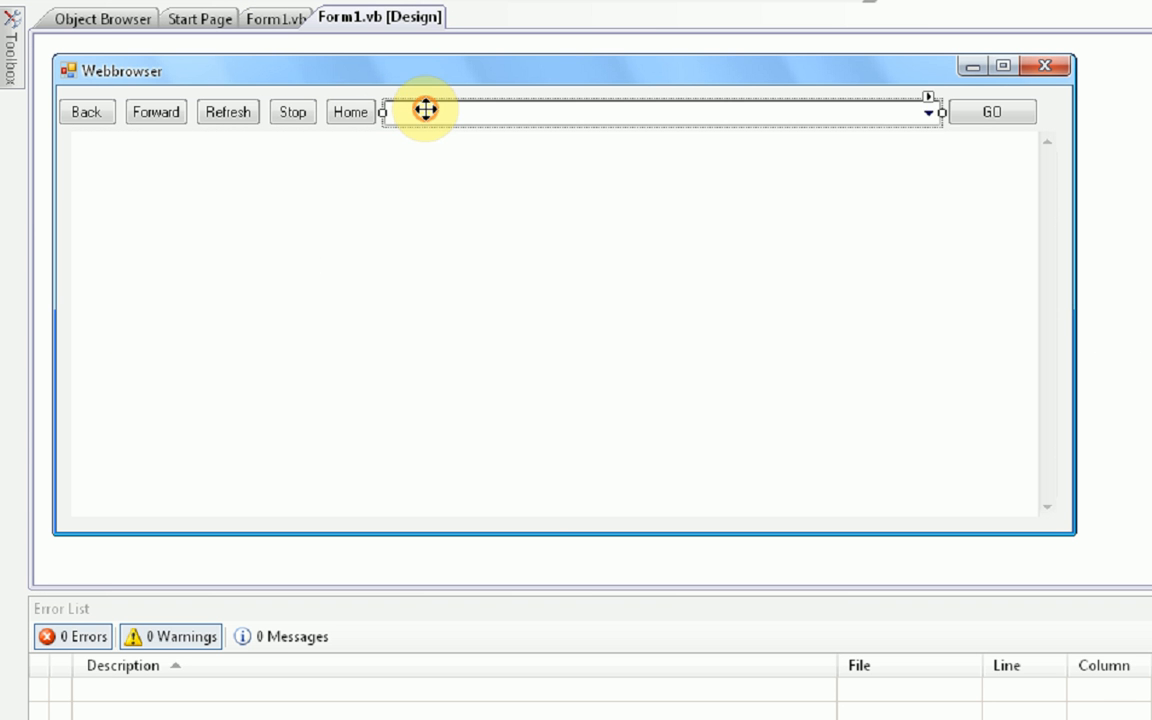
{"action": "mouse_move", "coordinate": [471, 293]}
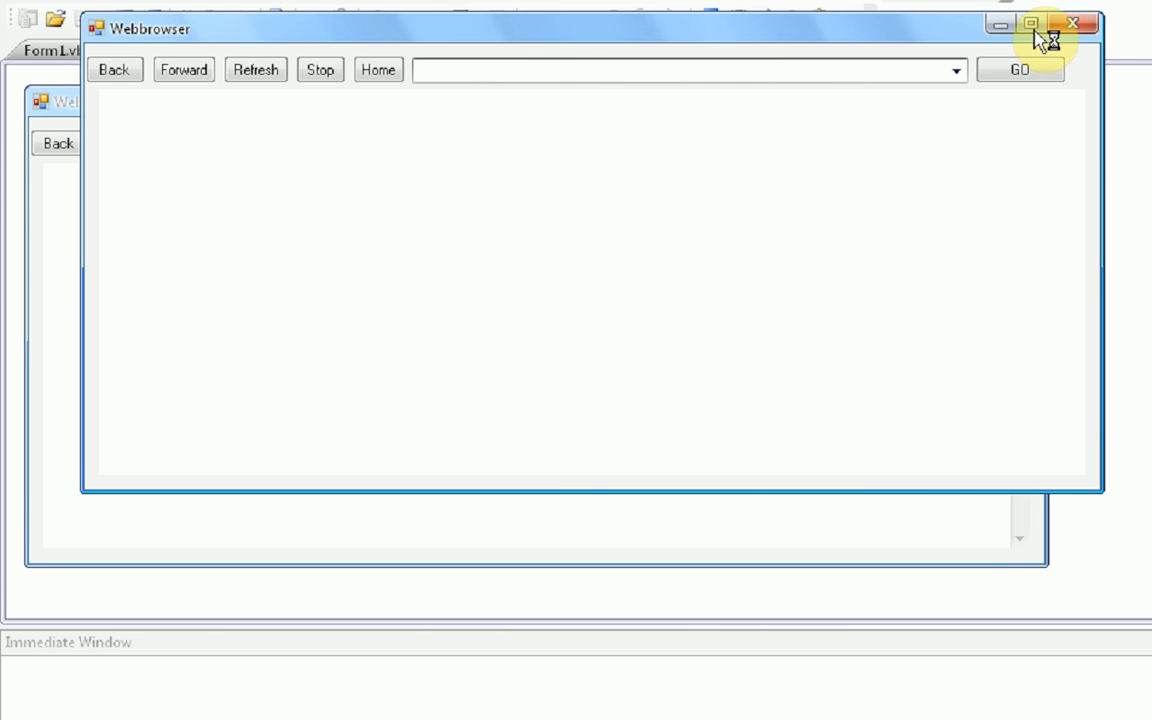
{"action": "left_click", "coordinate": [1032, 23]}
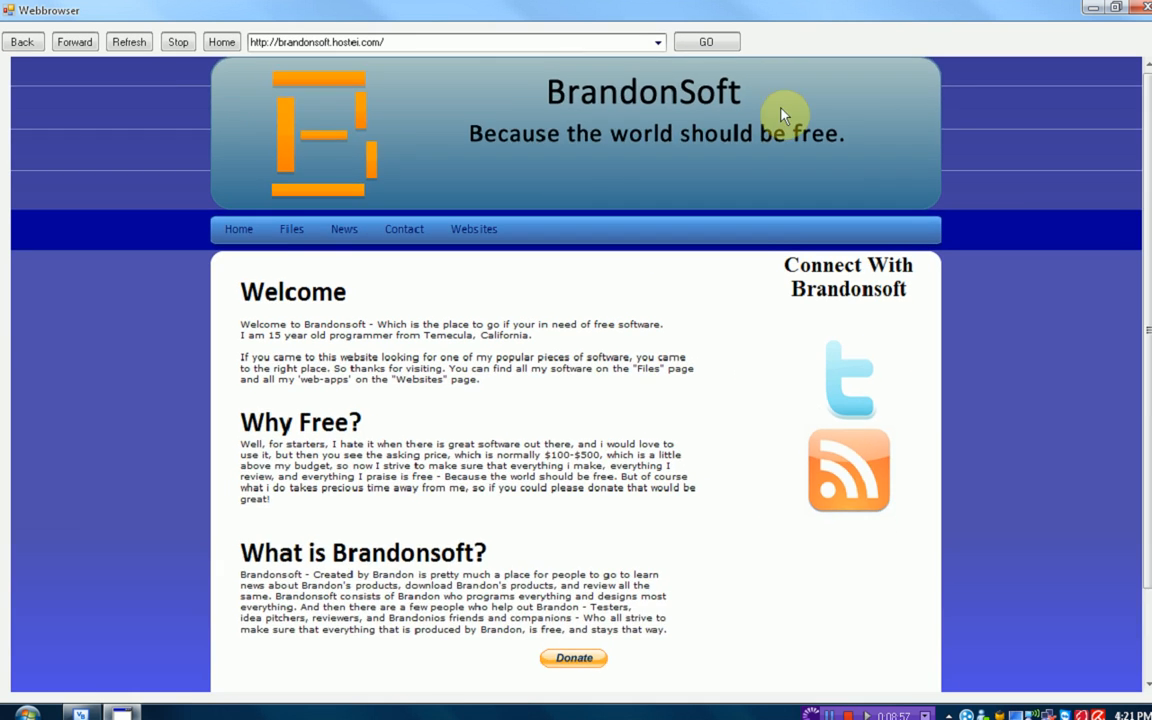